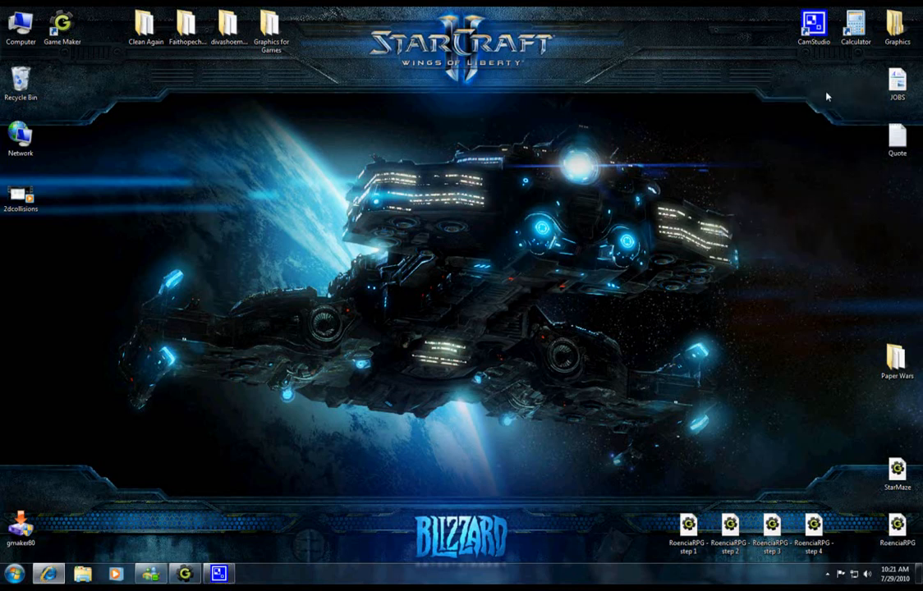
{"action": "mouse_move", "coordinate": [750, 461]}
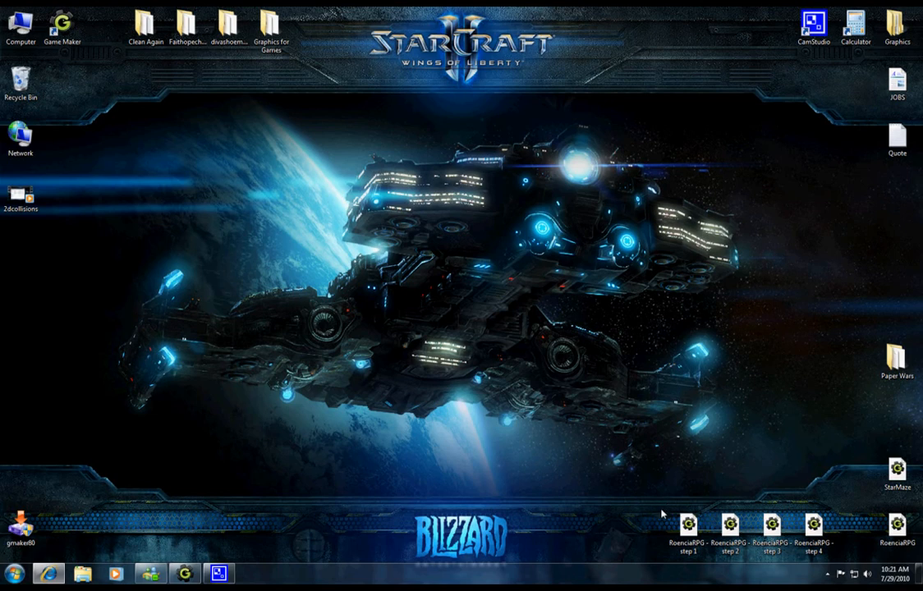
{"action": "mouse_move", "coordinate": [665, 476]}
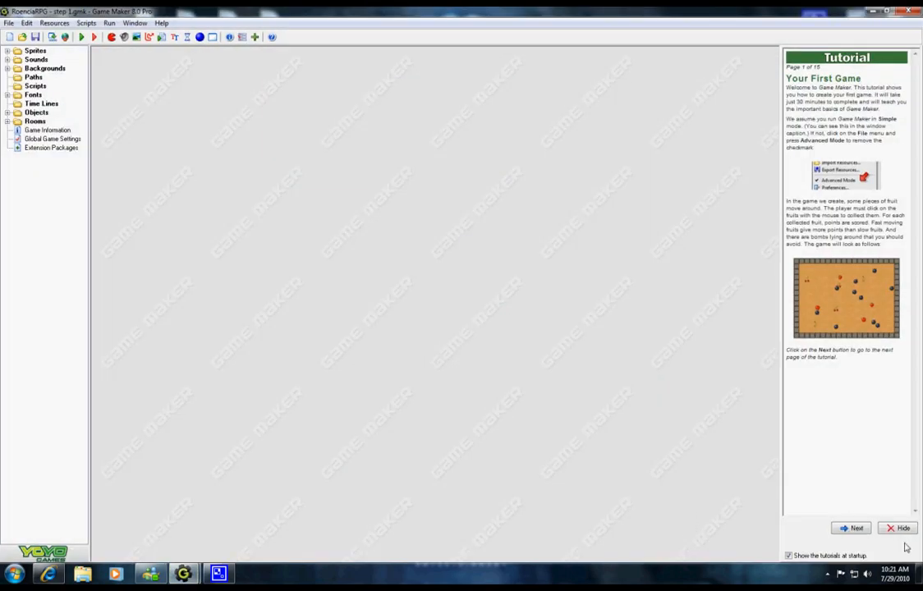
Step: Hide the tutorial panel, expand the Rooms folder and select the town room
{"action": "left_click", "coordinate": [900, 529]}
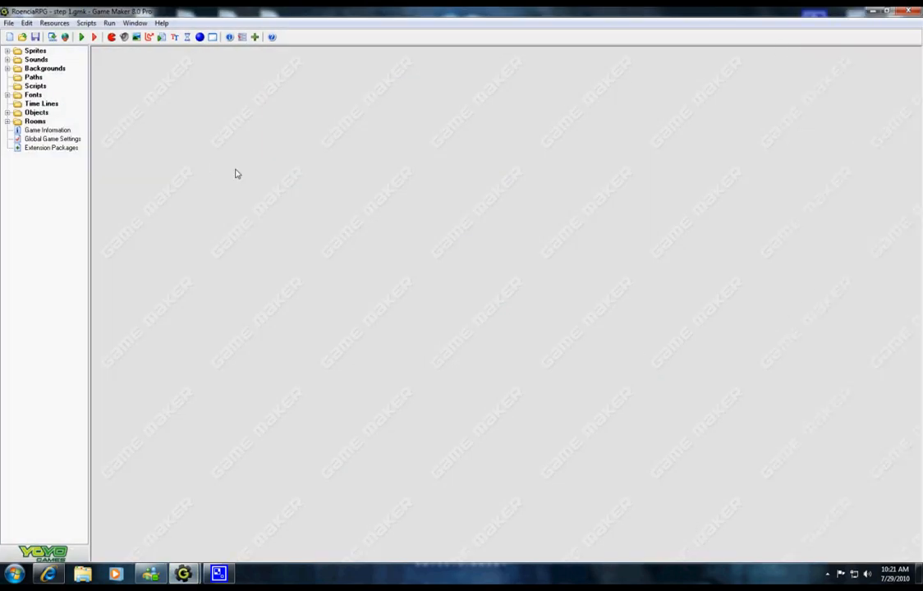
{"action": "mouse_move", "coordinate": [377, 263]}
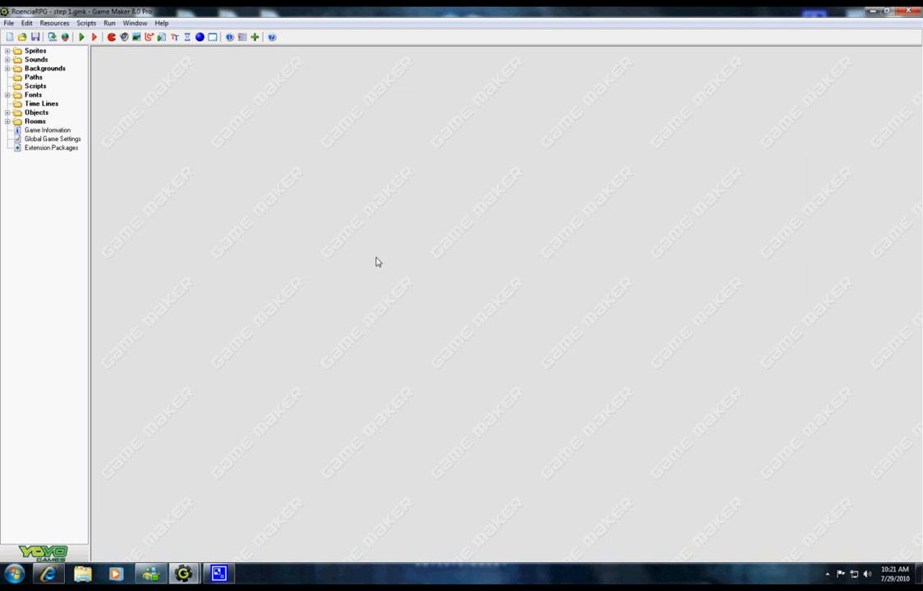
{"action": "mouse_move", "coordinate": [325, 325]}
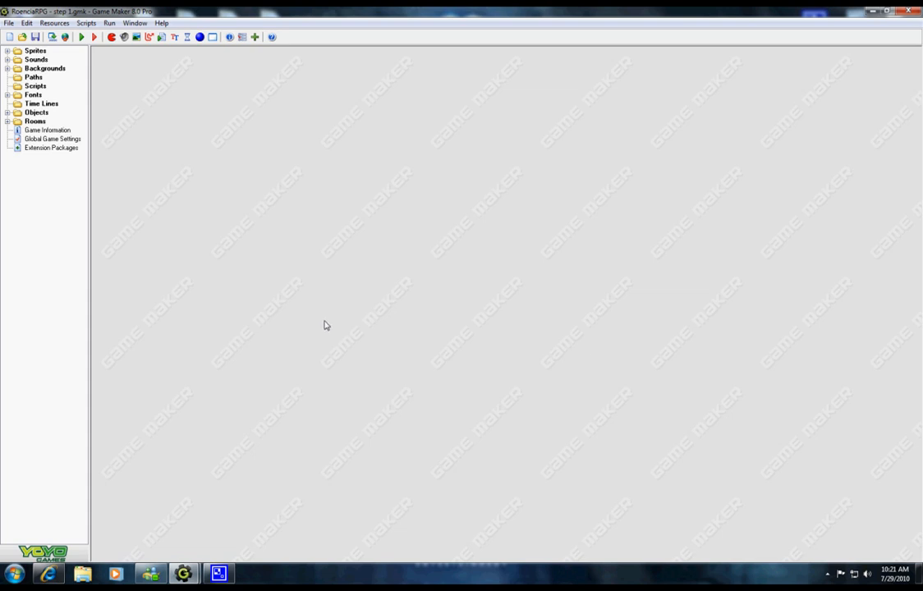
{"action": "mouse_move", "coordinate": [92, 153]}
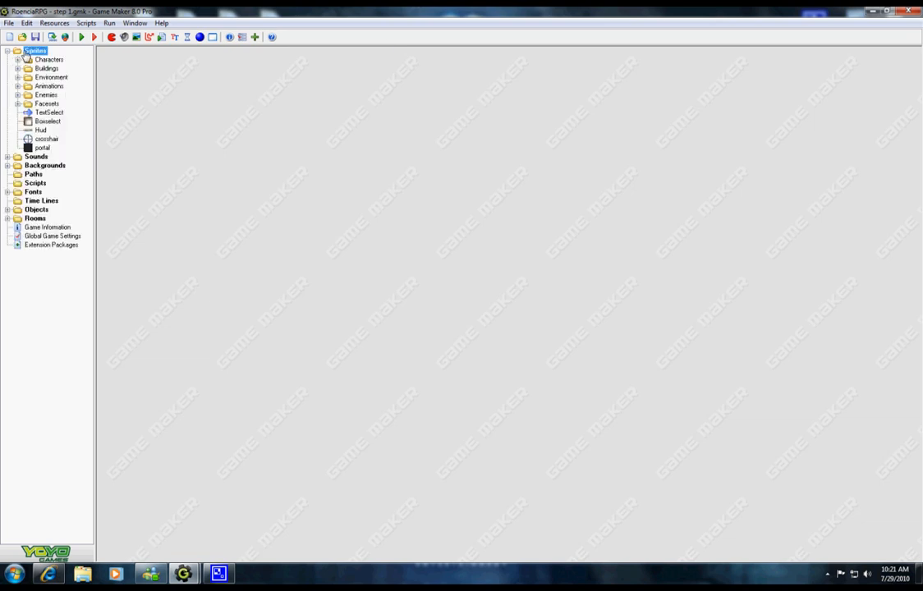
{"action": "left_click", "coordinate": [7, 50]}
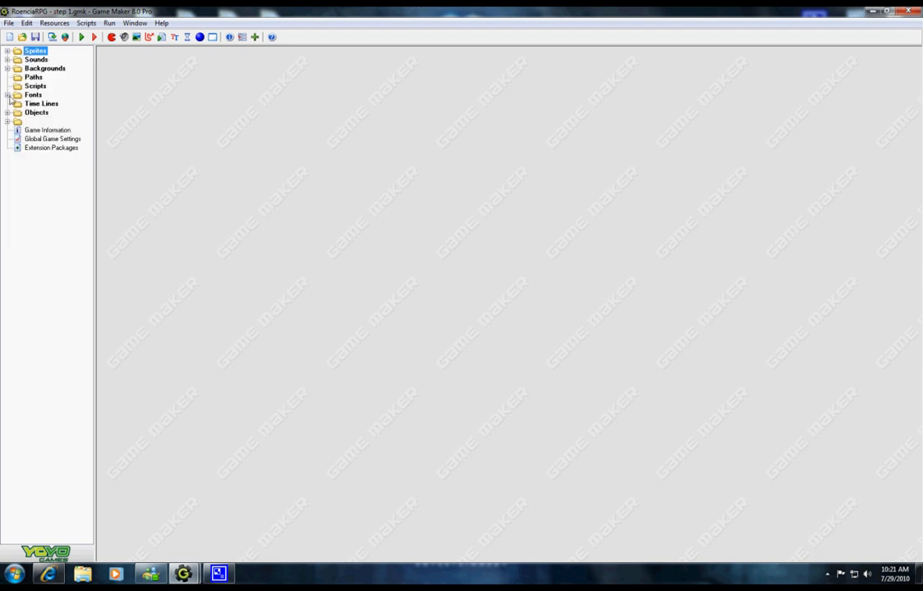
{"action": "left_click", "coordinate": [36, 122]}
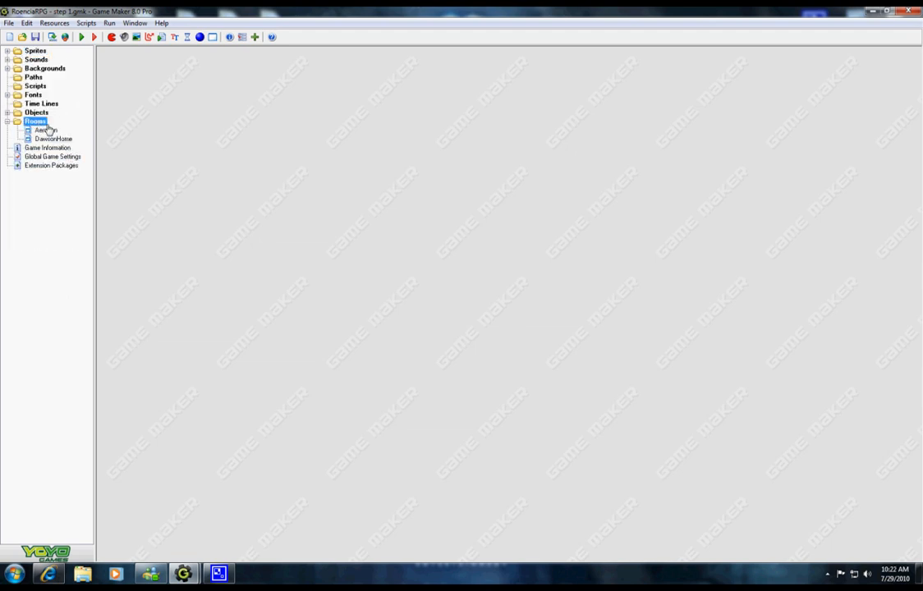
{"action": "left_click", "coordinate": [45, 130]}
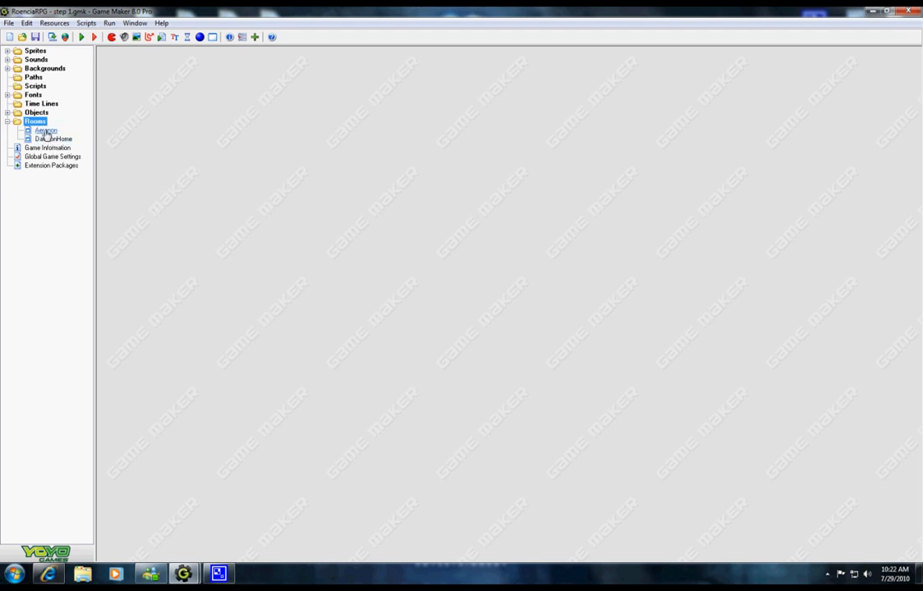
Step: Open the town room in the room editor and look over its river, houses and road
{"action": "double_click", "coordinate": [46, 130]}
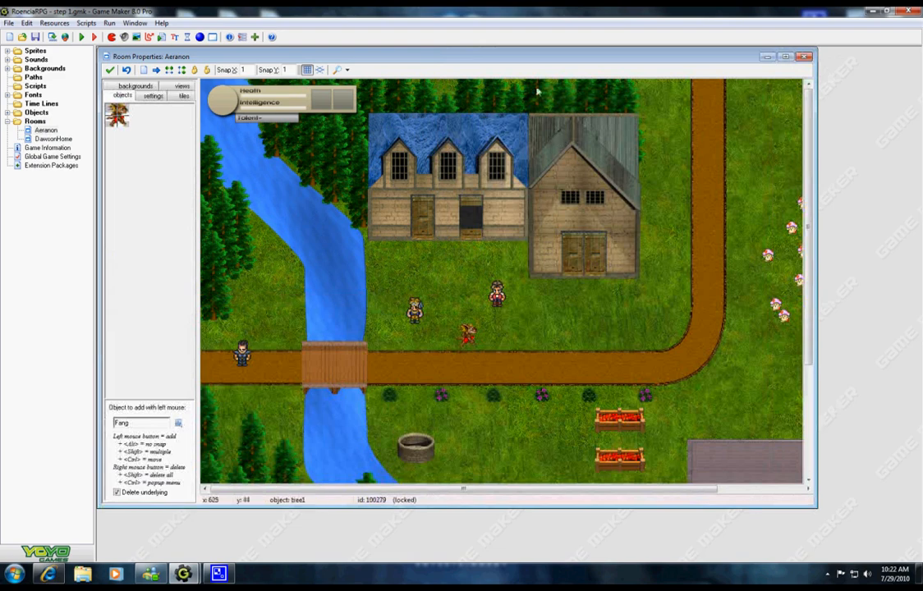
{"action": "scroll", "scroll_direction": "down", "scroll_amount": 3}
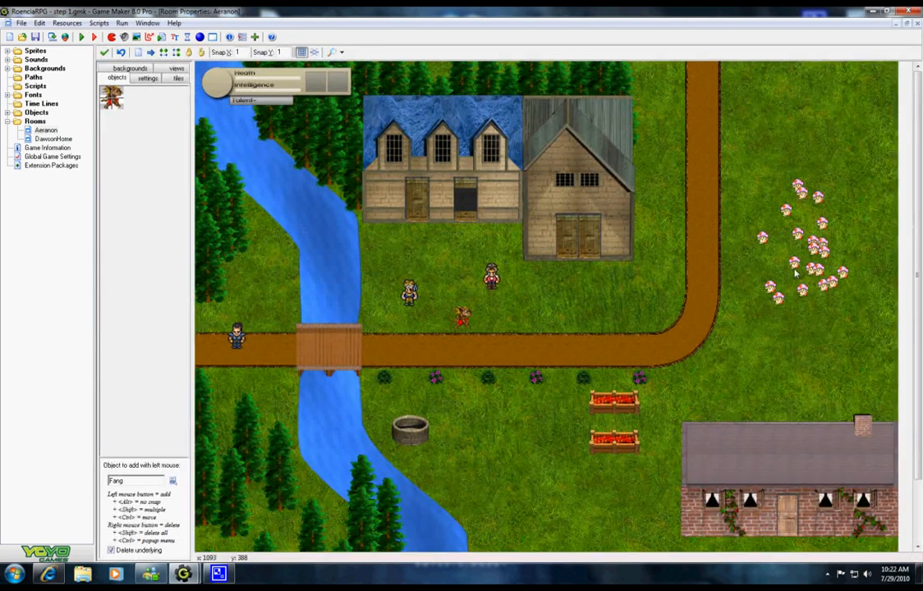
{"action": "mouse_move", "coordinate": [273, 501]}
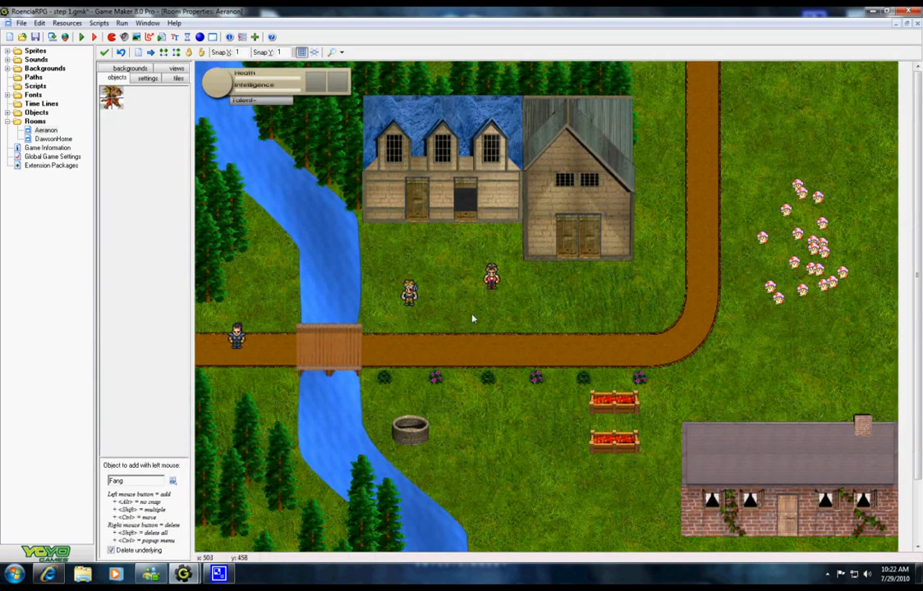
{"action": "mouse_move", "coordinate": [444, 491]}
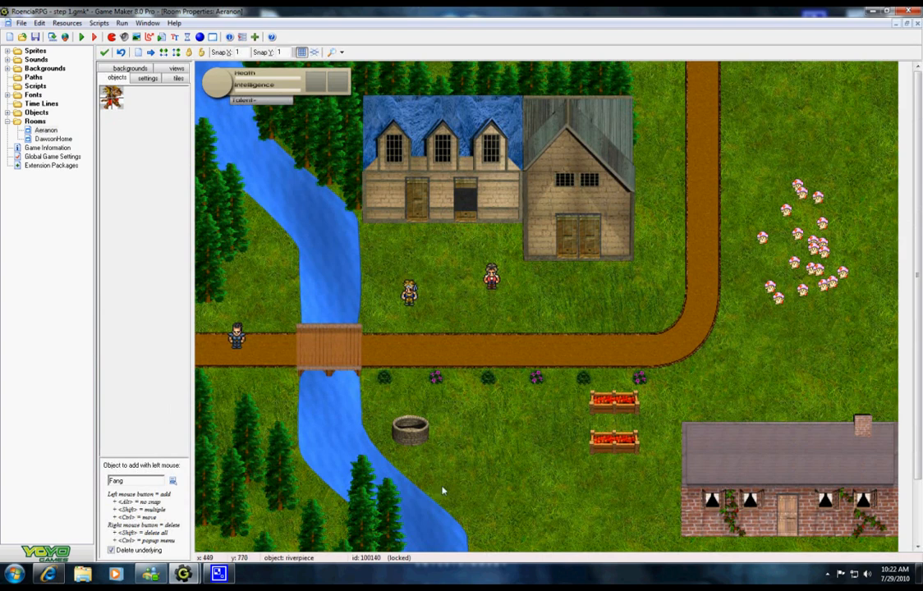
{"action": "mouse_move", "coordinate": [771, 320]}
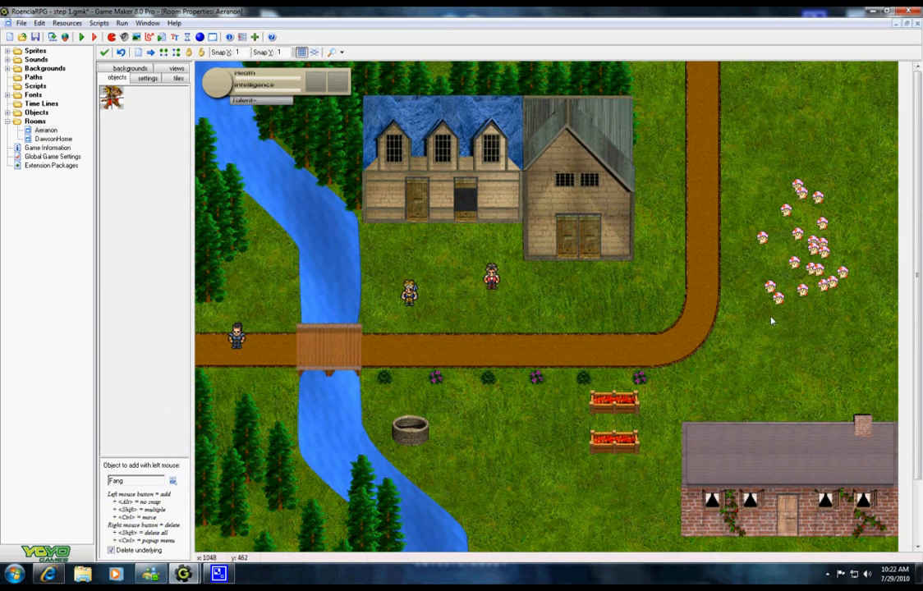
{"action": "mouse_move", "coordinate": [775, 338]}
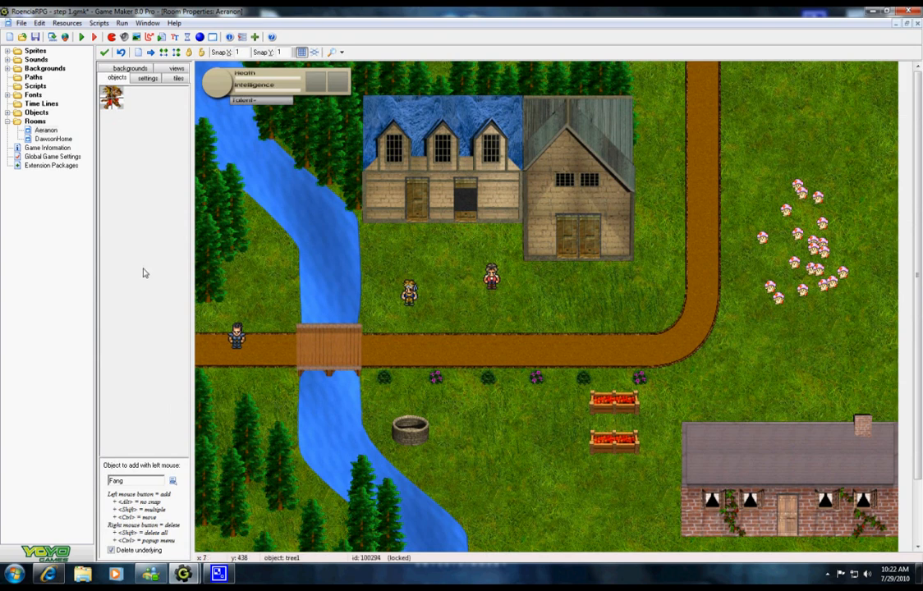
{"action": "mouse_move", "coordinate": [100, 246]}
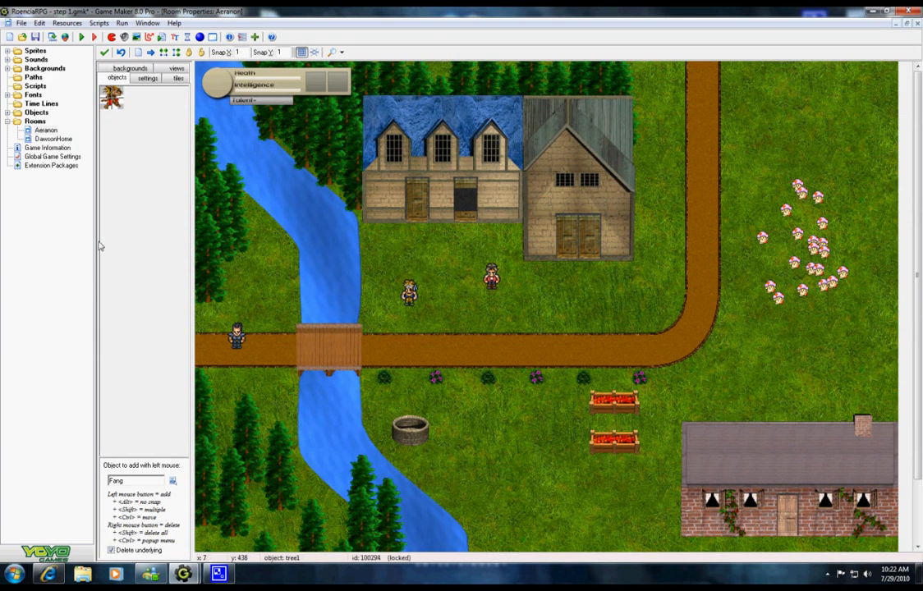
{"action": "mouse_move", "coordinate": [238, 354]}
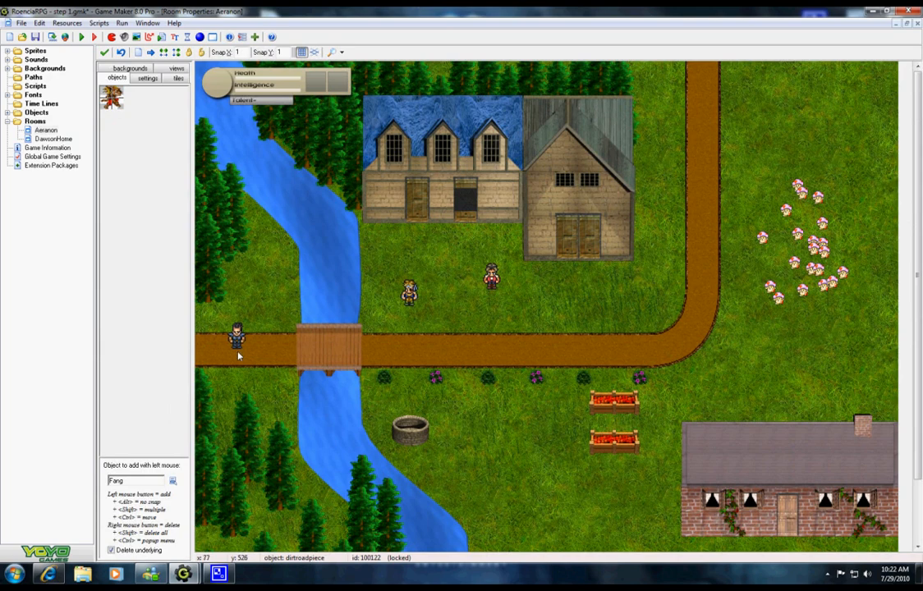
{"action": "mouse_move", "coordinate": [96, 256]}
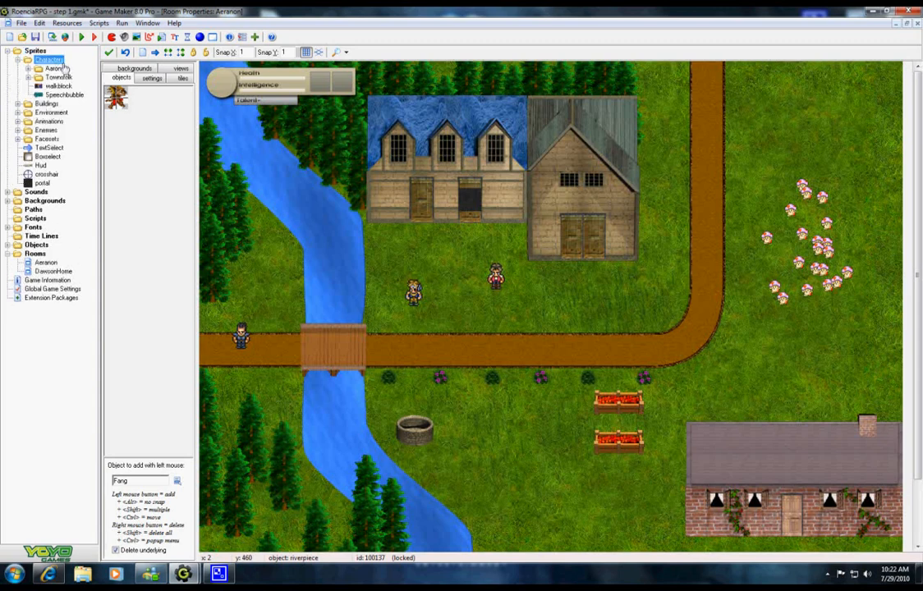
Step: Expand Objects > Characters and open walkblock1 to show its Create event actions
{"action": "left_click", "coordinate": [59, 77]}
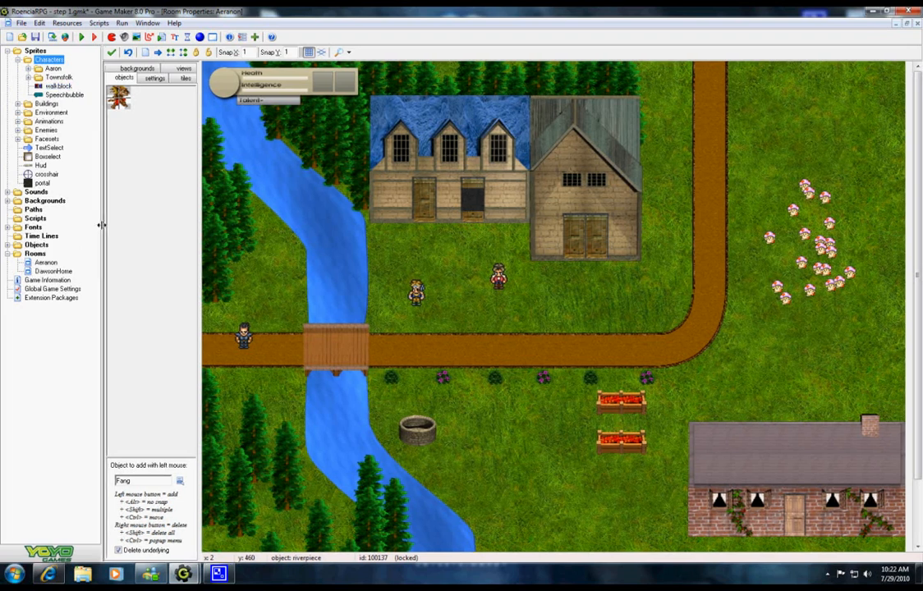
{"action": "mouse_move", "coordinate": [79, 255]}
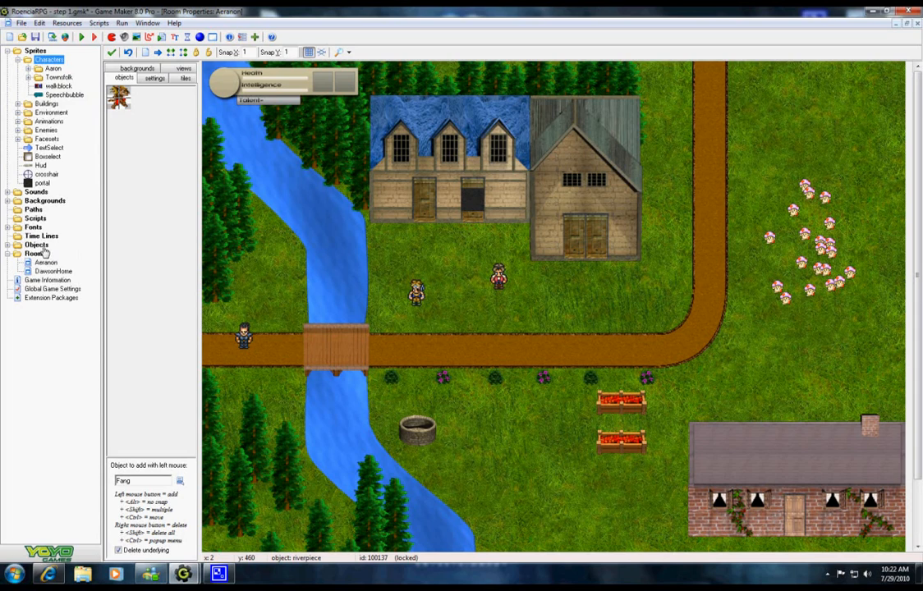
{"action": "left_click", "coordinate": [36, 245]}
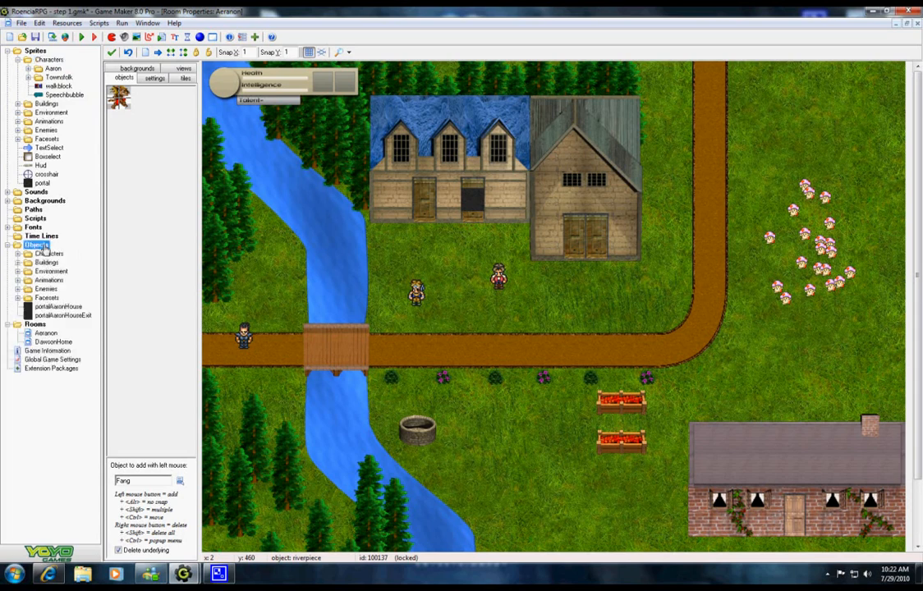
{"action": "left_click", "coordinate": [20, 253]}
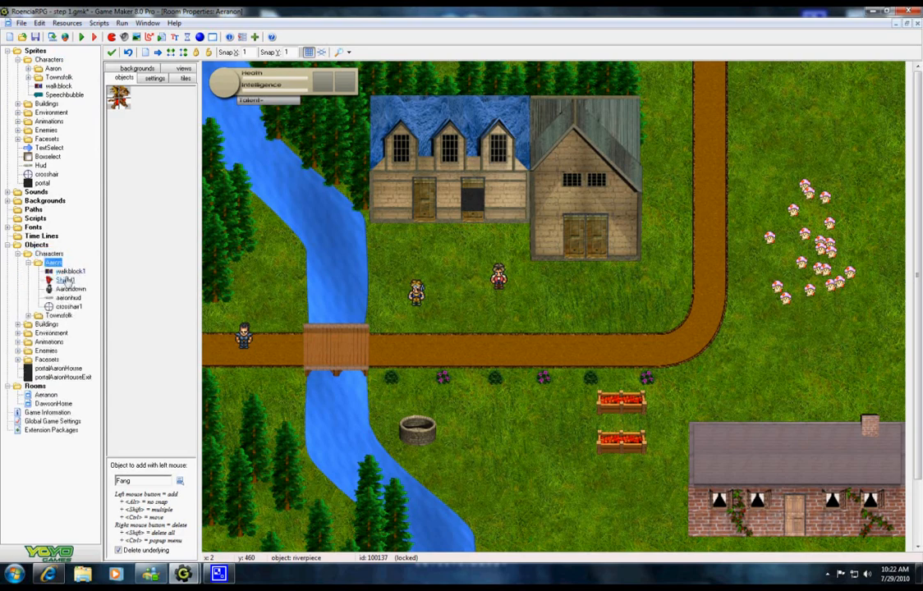
{"action": "double_click", "coordinate": [69, 271]}
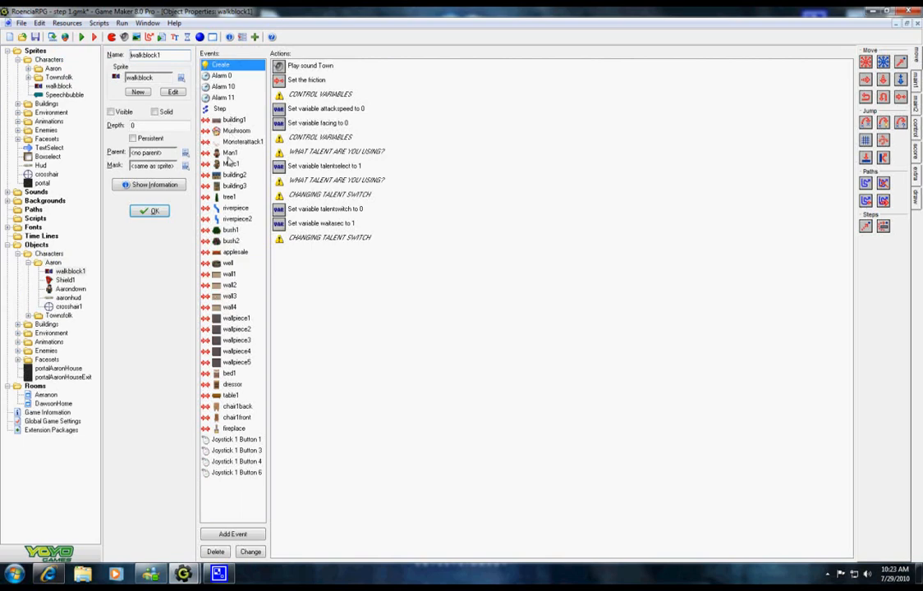
{"action": "left_click", "coordinate": [150, 210]}
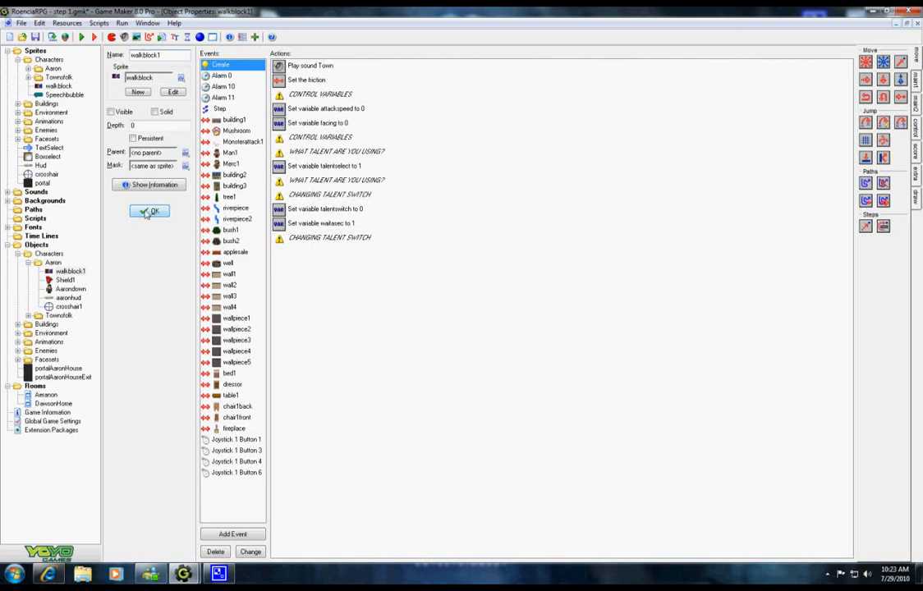
Step: Review Aarondown's Create actions for attack 10, talent and triggerhealth starting values
{"action": "left_click", "coordinate": [149, 210]}
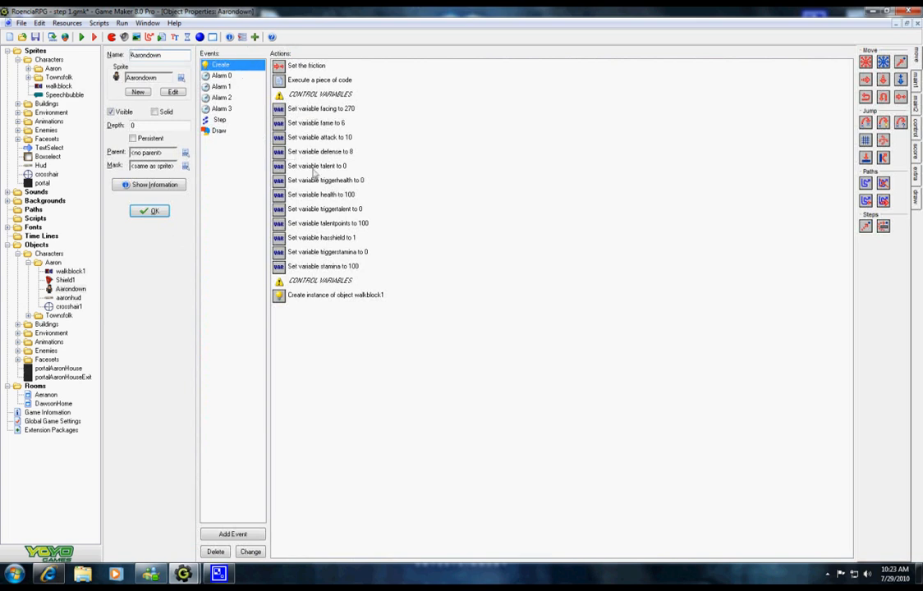
{"action": "mouse_move", "coordinate": [320, 138]}
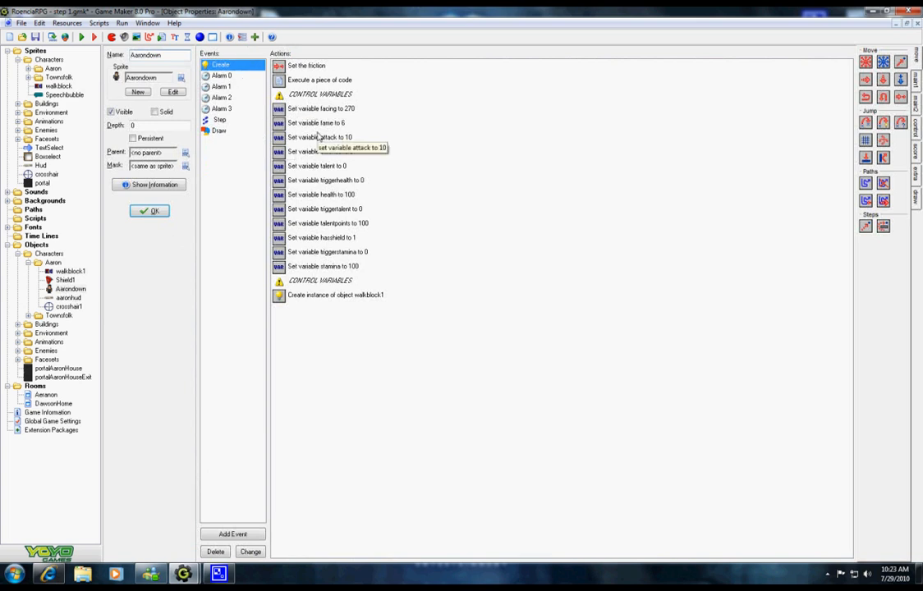
{"action": "left_click", "coordinate": [316, 123]}
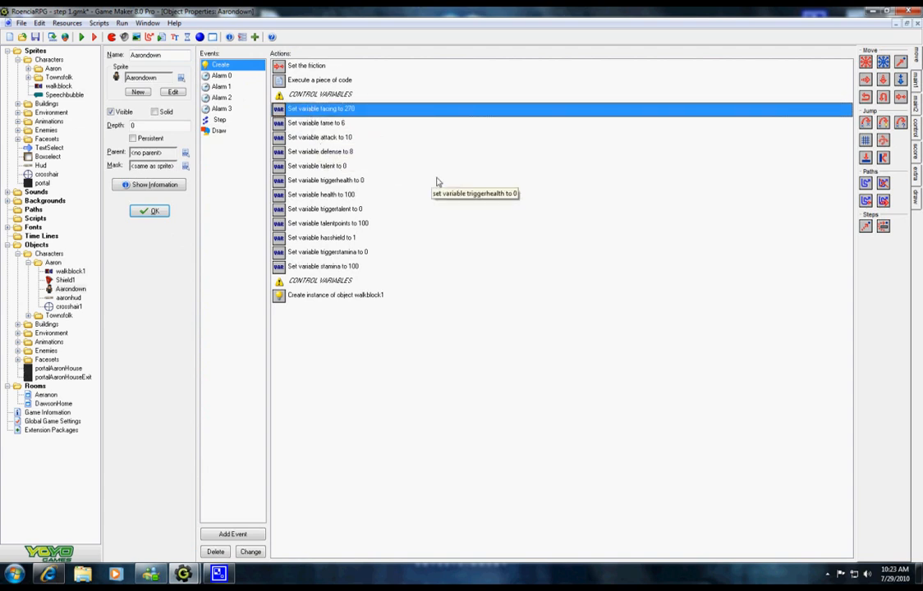
{"action": "mouse_move", "coordinate": [796, 187]}
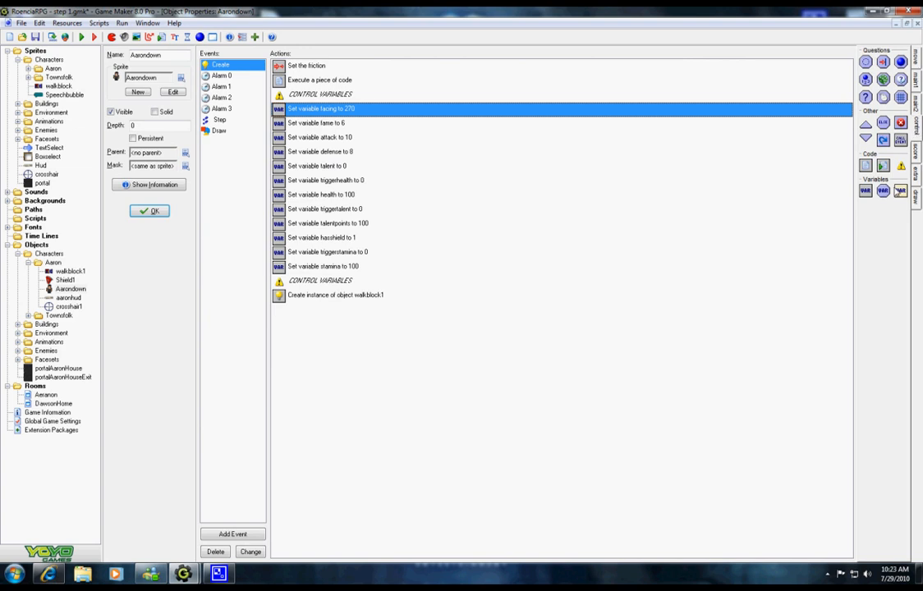
{"action": "mouse_move", "coordinate": [866, 190]}
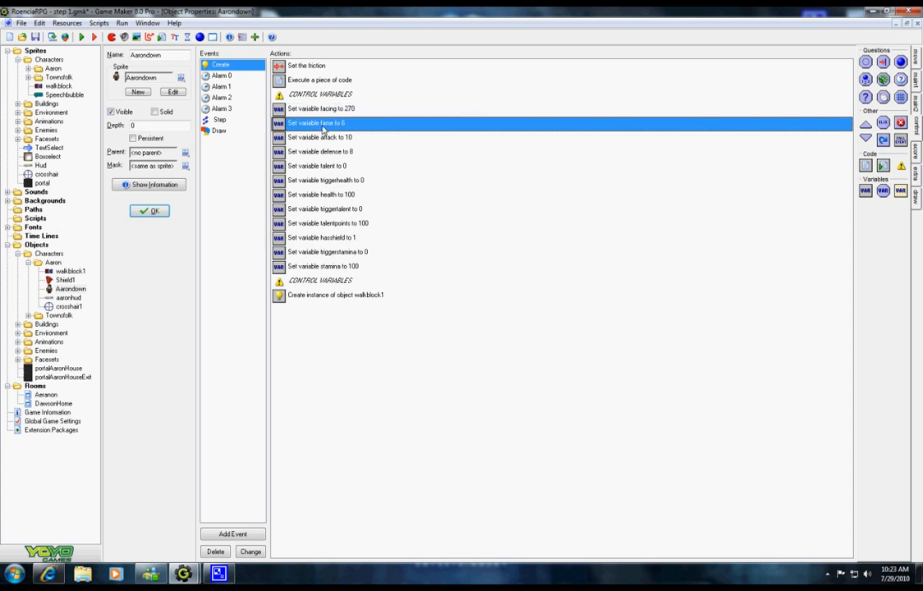
{"action": "mouse_move", "coordinate": [325, 145]}
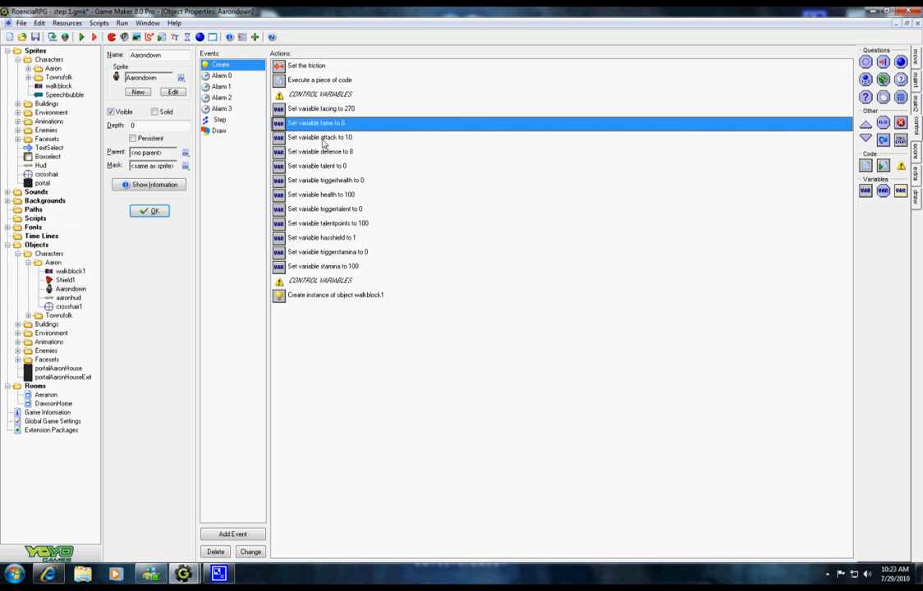
{"action": "left_click", "coordinate": [320, 151]}
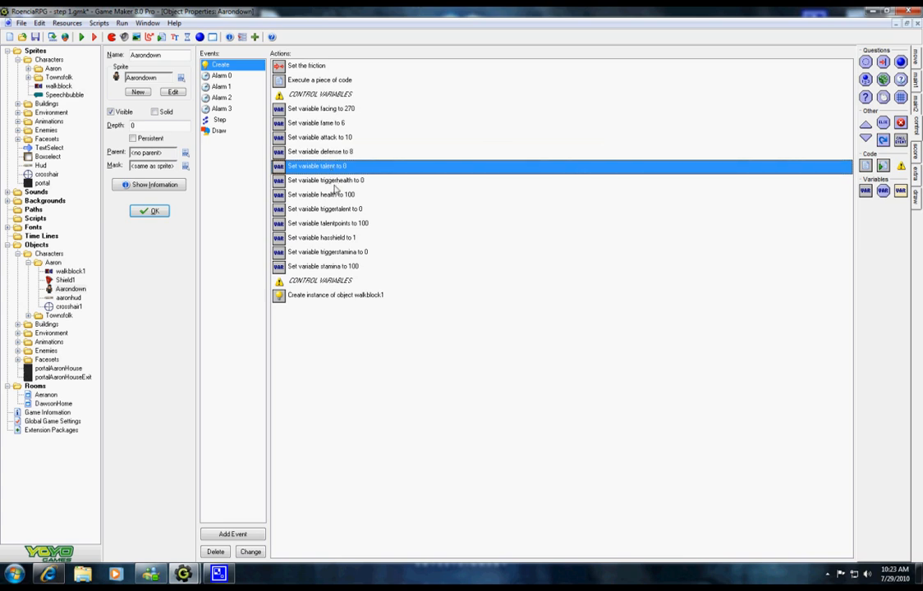
{"action": "left_click", "coordinate": [325, 179]}
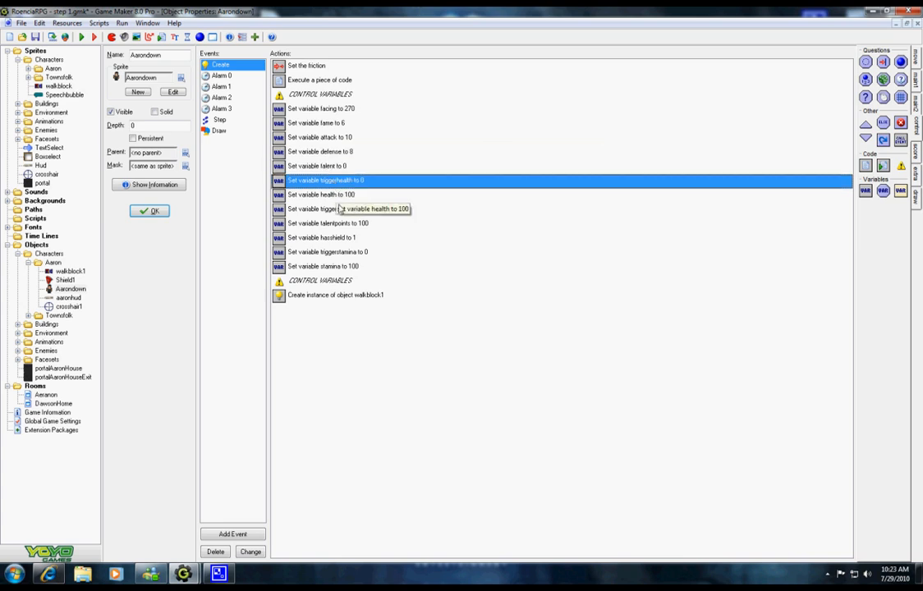
Step: Review the health, attack and fame starting values, then close the character's properties
{"action": "left_click", "coordinate": [322, 193]}
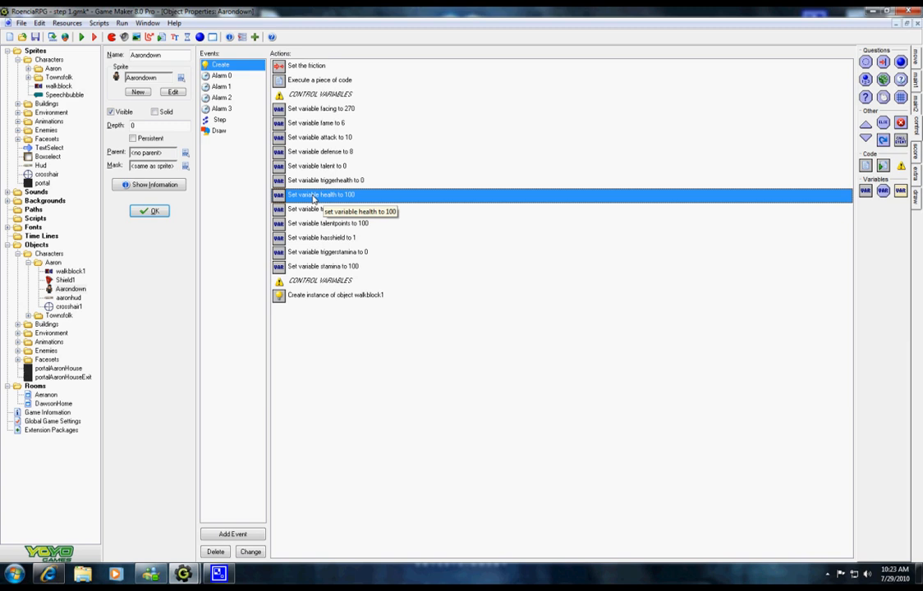
{"action": "mouse_move", "coordinate": [353, 202]}
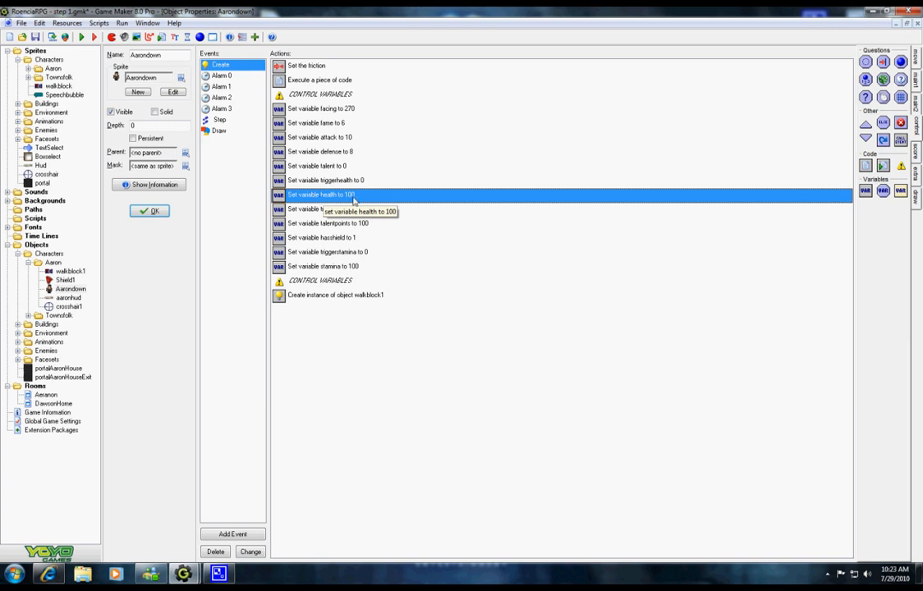
{"action": "mouse_move", "coordinate": [391, 175]}
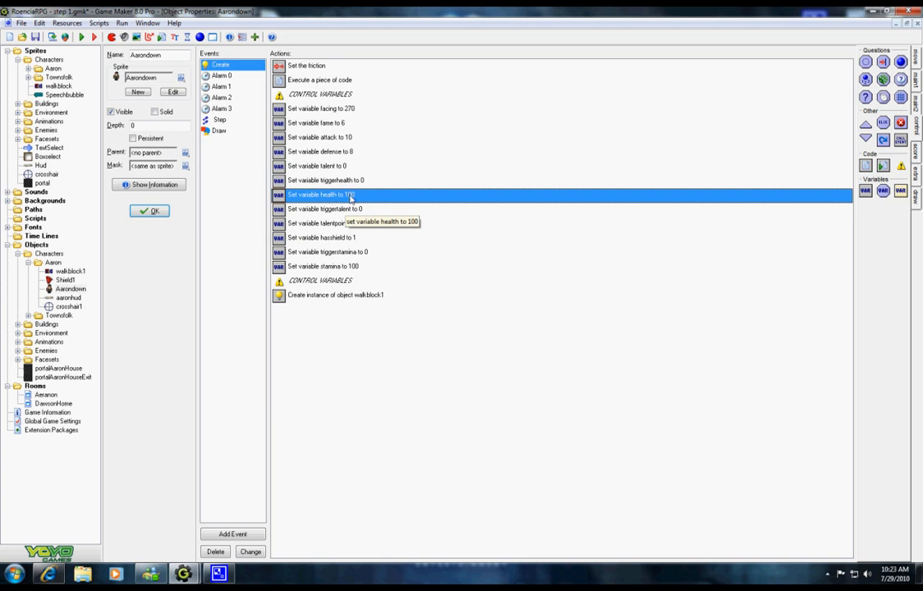
{"action": "mouse_move", "coordinate": [341, 151]}
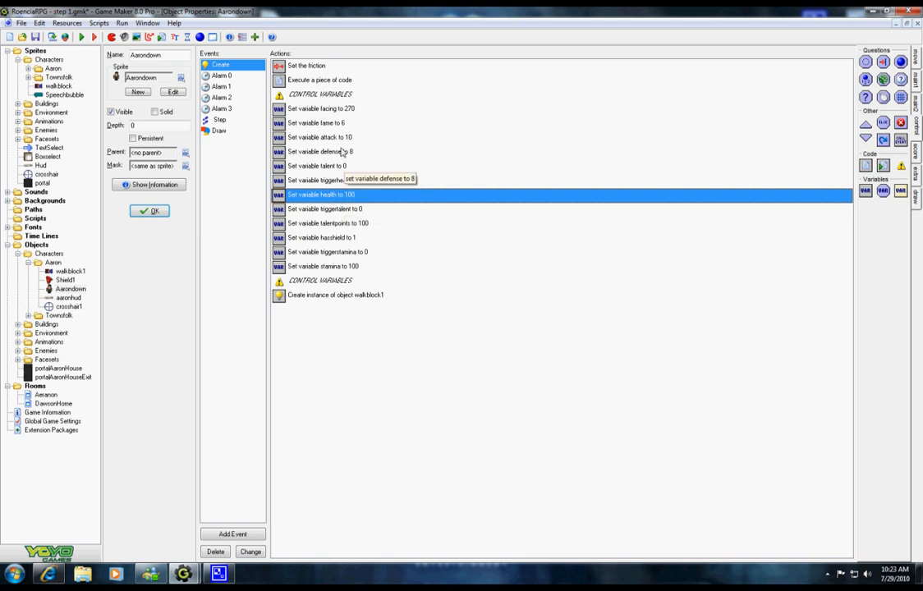
{"action": "left_click", "coordinate": [320, 138]}
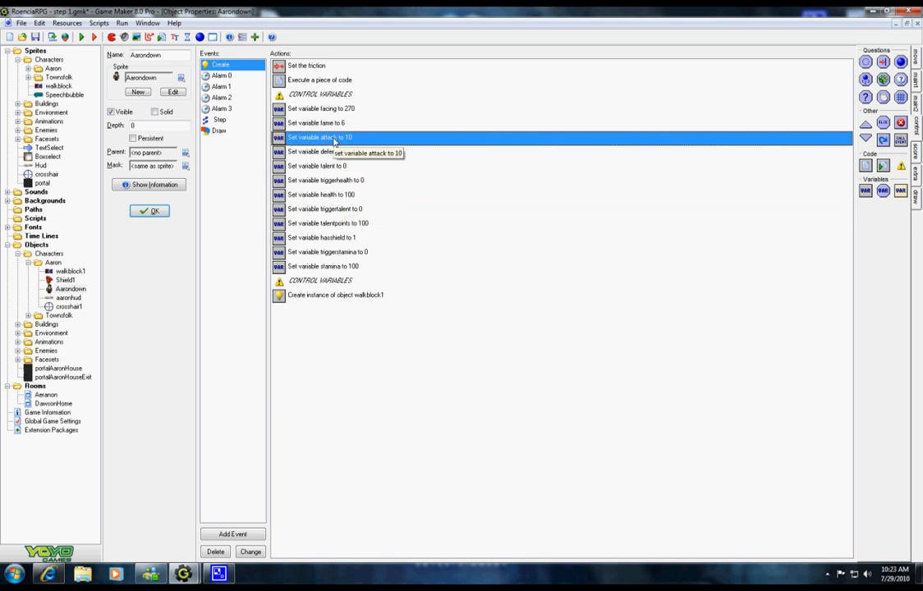
{"action": "mouse_move", "coordinate": [522, 260]}
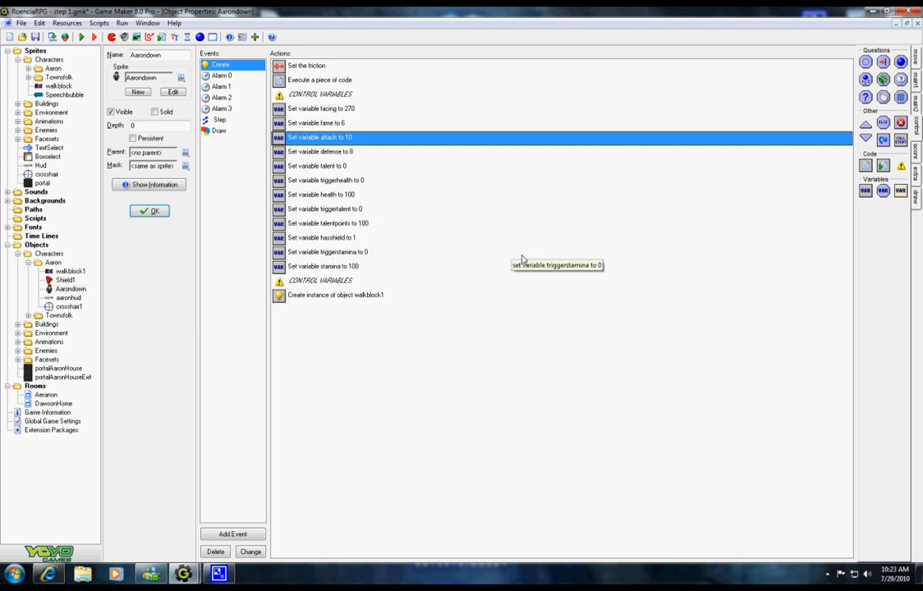
{"action": "mouse_move", "coordinate": [337, 108]}
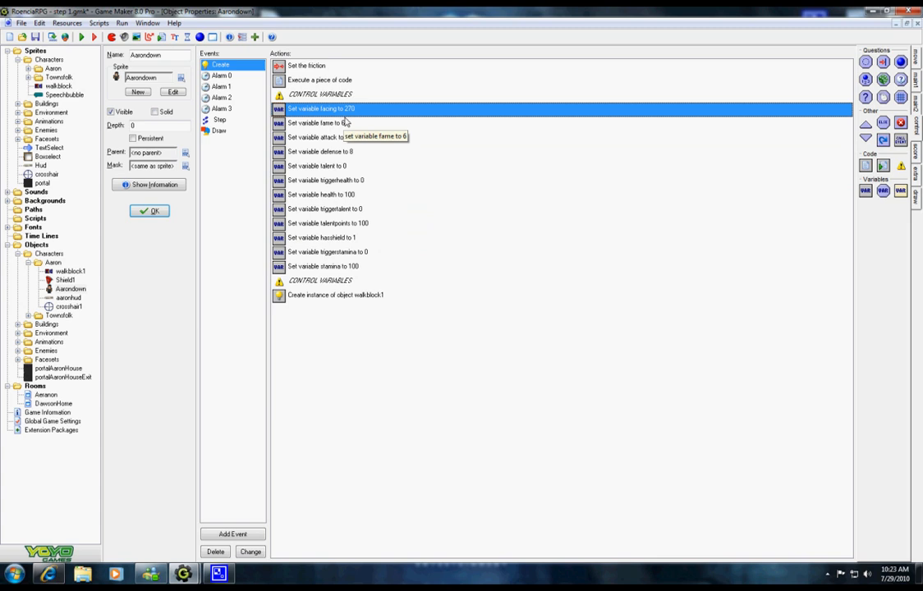
{"action": "left_click", "coordinate": [320, 122]}
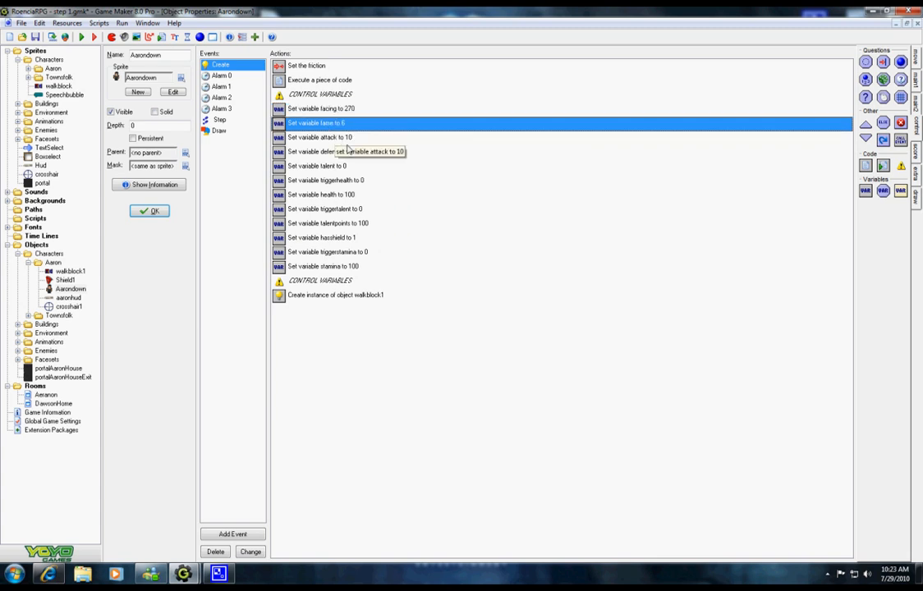
{"action": "left_click", "coordinate": [320, 151]}
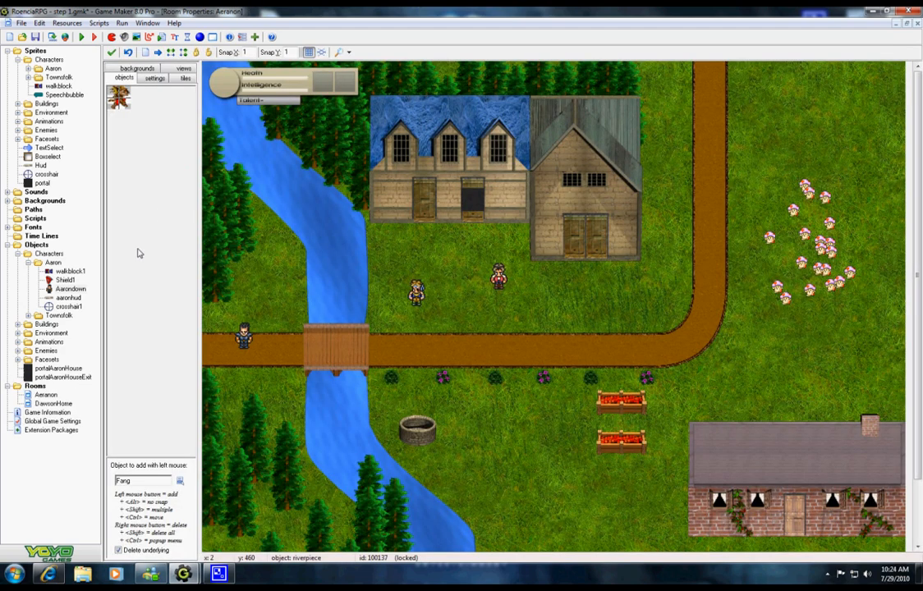
{"action": "double_click", "coordinate": [69, 271]}
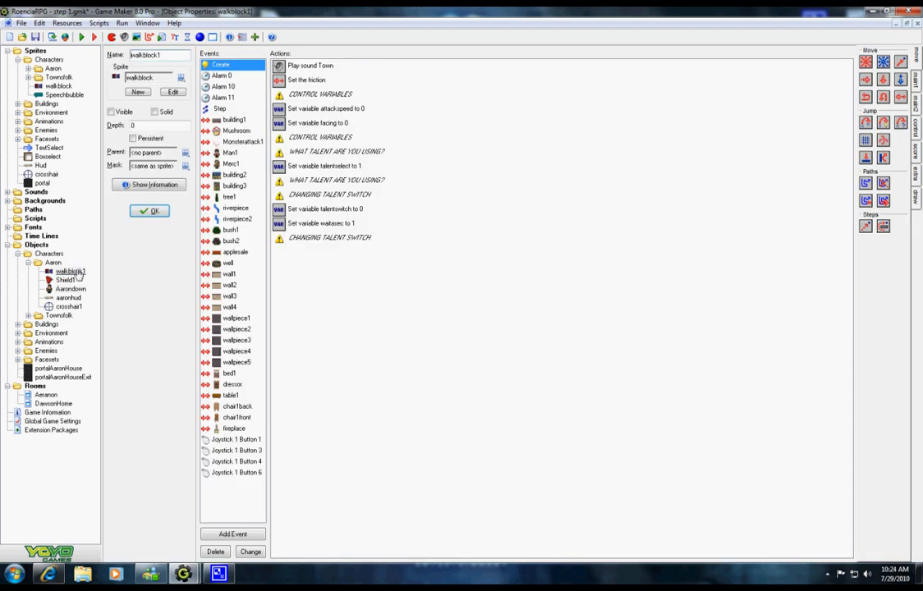
{"action": "mouse_move", "coordinate": [239, 142]}
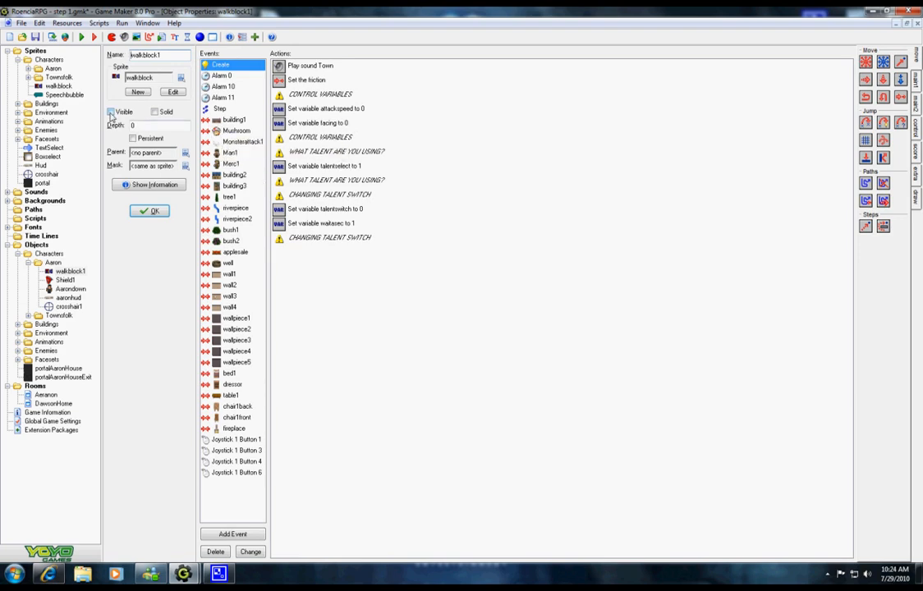
{"action": "left_click", "coordinate": [150, 210]}
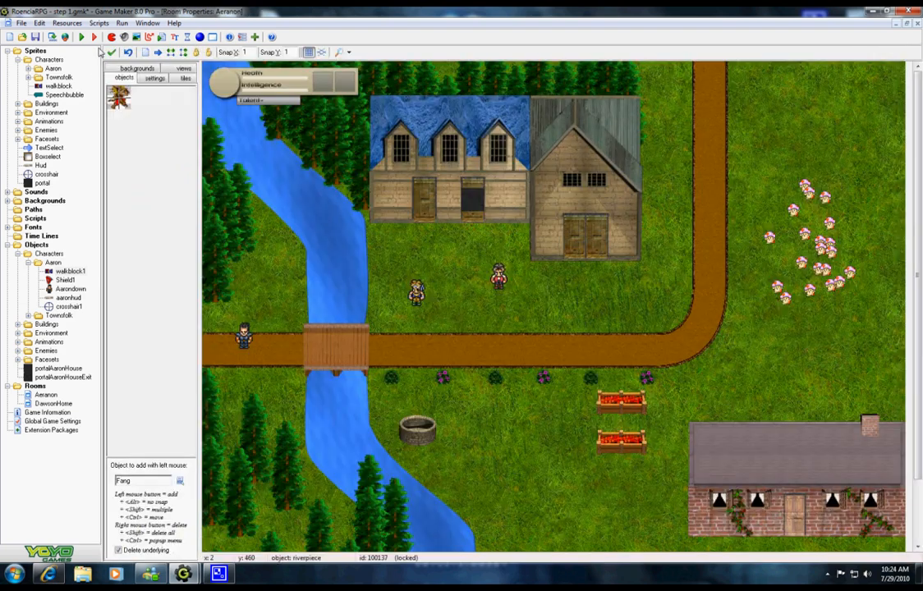
Step: Run the game, walk the player along the dirt path and bridge, then end the test
{"action": "left_click", "coordinate": [80, 36]}
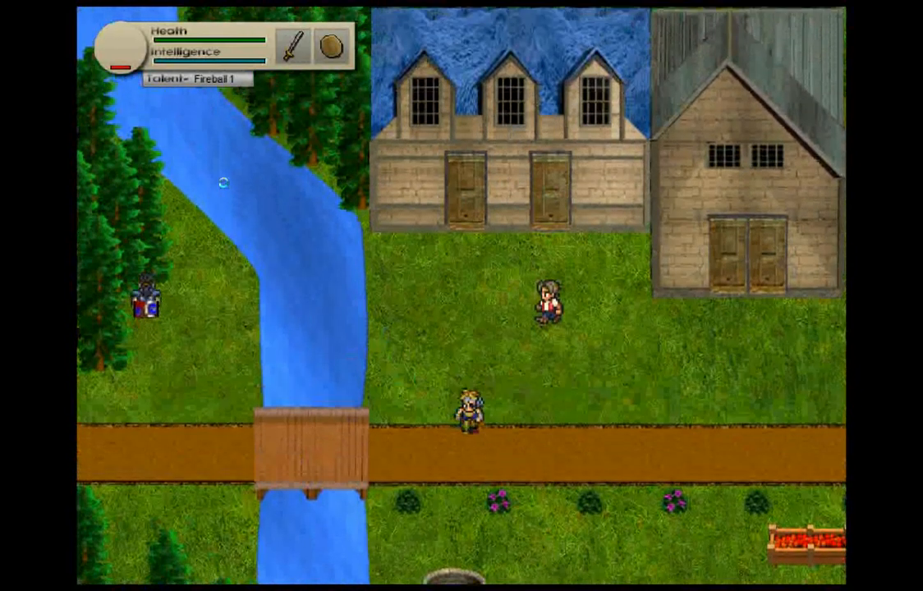
{"action": "scroll", "scroll_direction": "down", "scroll_amount": 3}
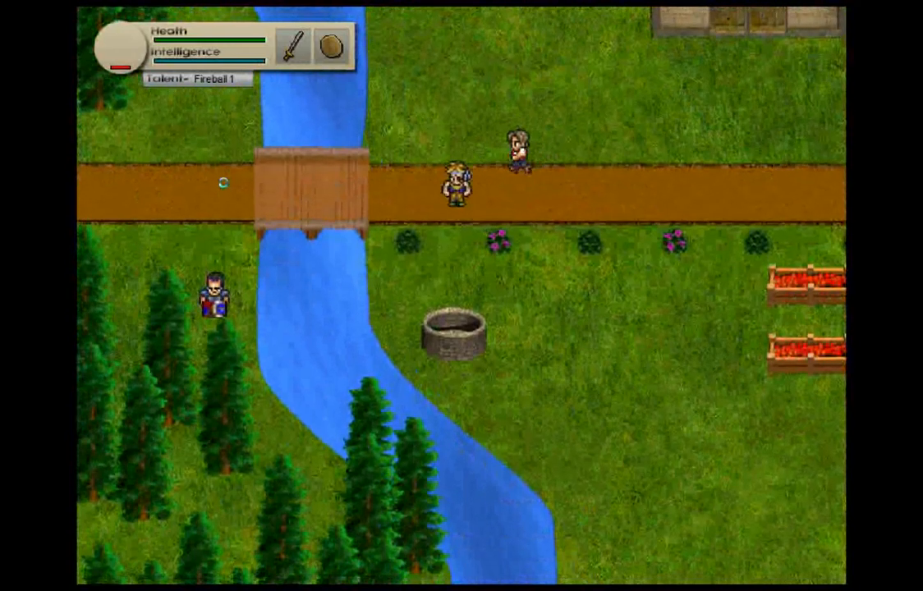
{"action": "key", "text": "up"}
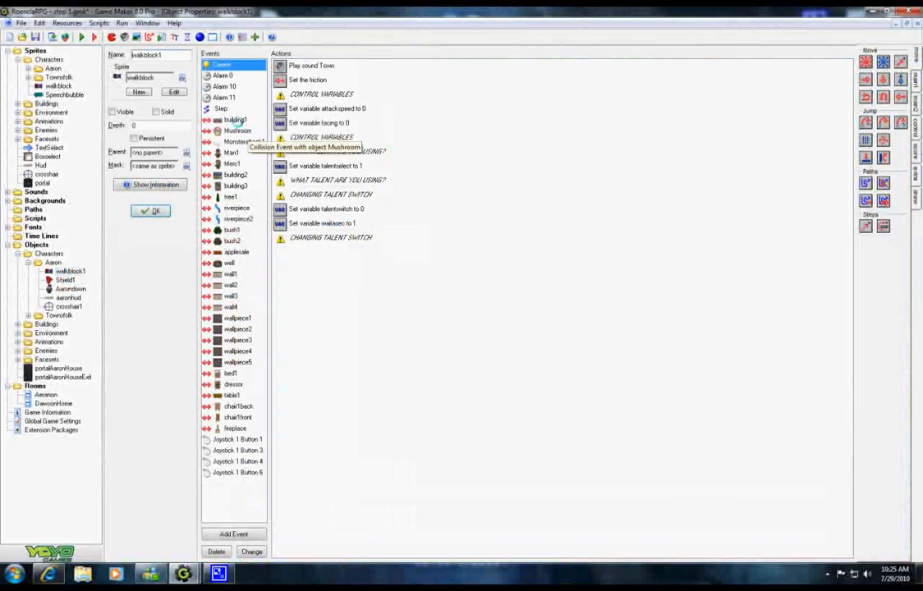
{"action": "mouse_move", "coordinate": [223, 85]}
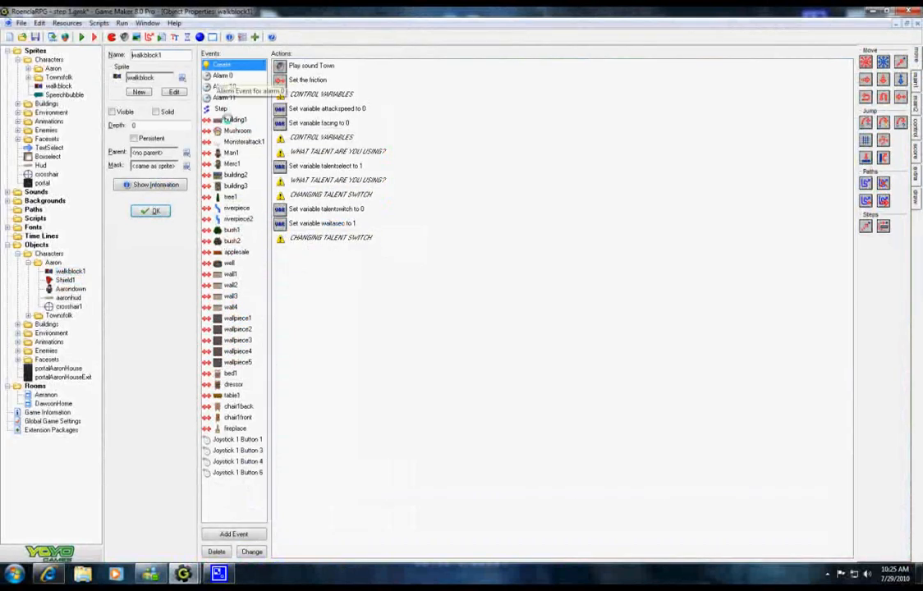
{"action": "mouse_move", "coordinate": [231, 394]}
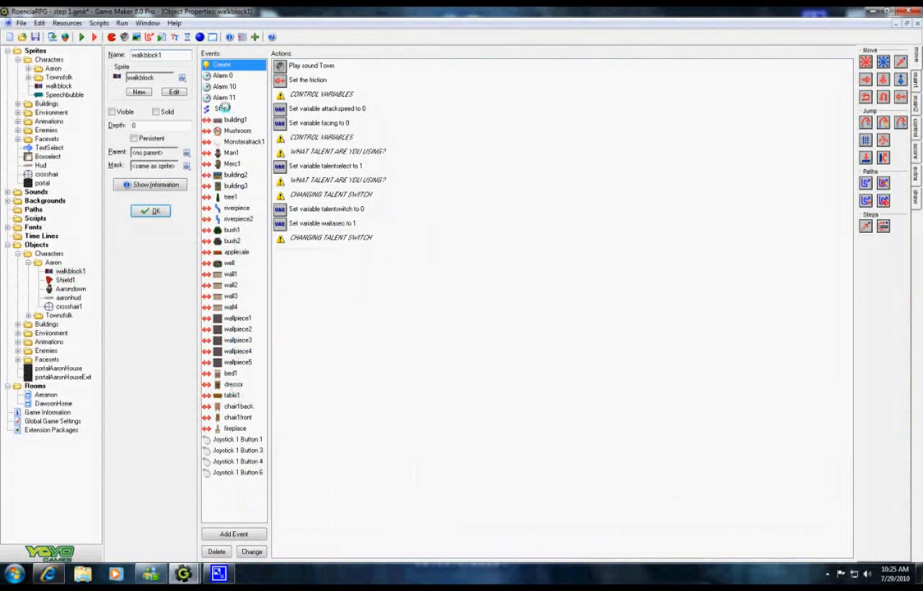
{"action": "left_click", "coordinate": [222, 108]}
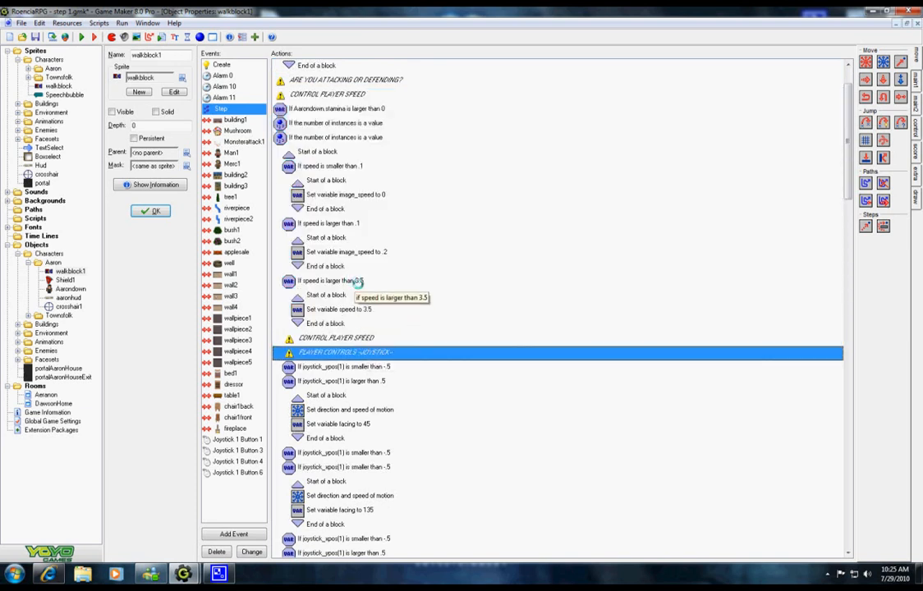
{"action": "mouse_move", "coordinate": [342, 309]}
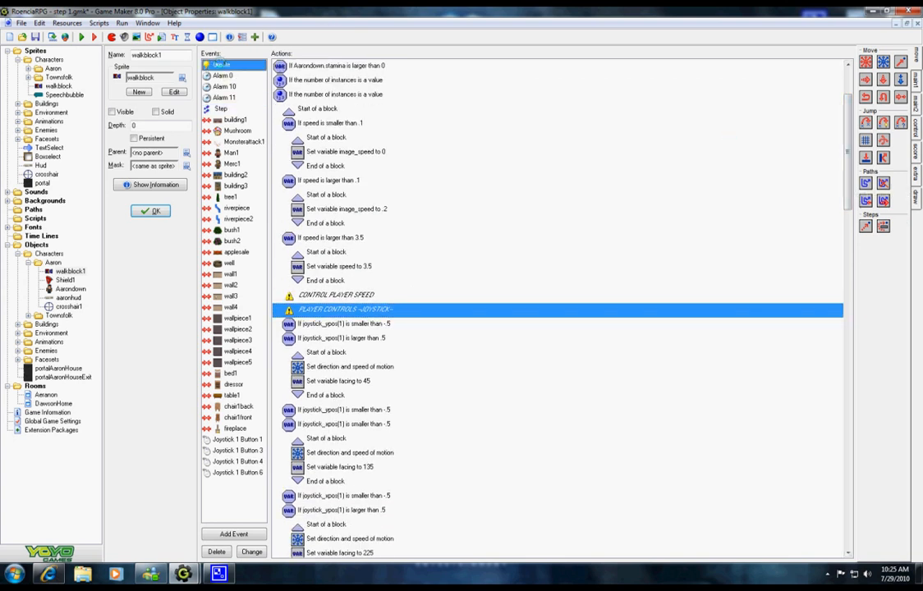
{"action": "left_click", "coordinate": [220, 65]}
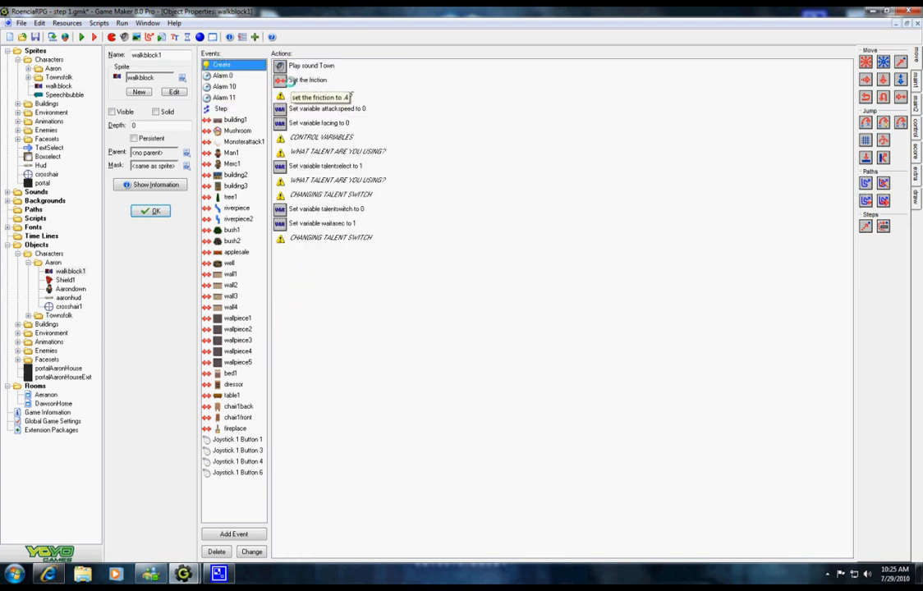
{"action": "left_click", "coordinate": [332, 207]}
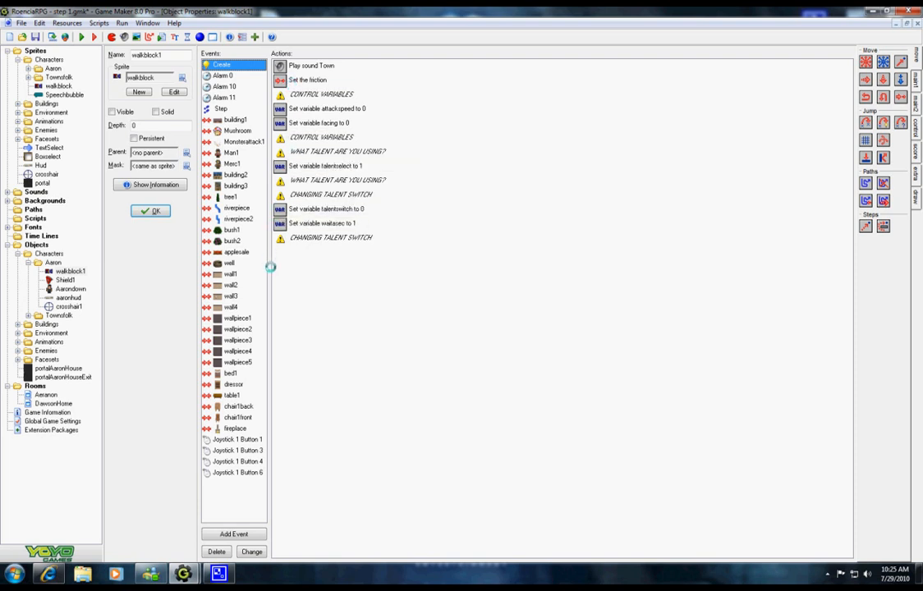
{"action": "left_click", "coordinate": [220, 108]}
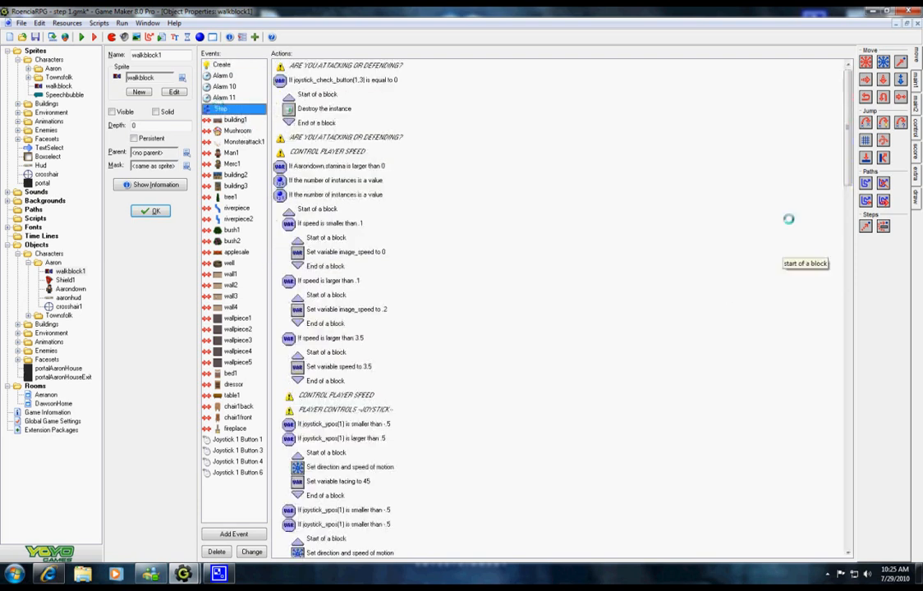
{"action": "scroll", "scroll_direction": "down", "scroll_amount": 3}
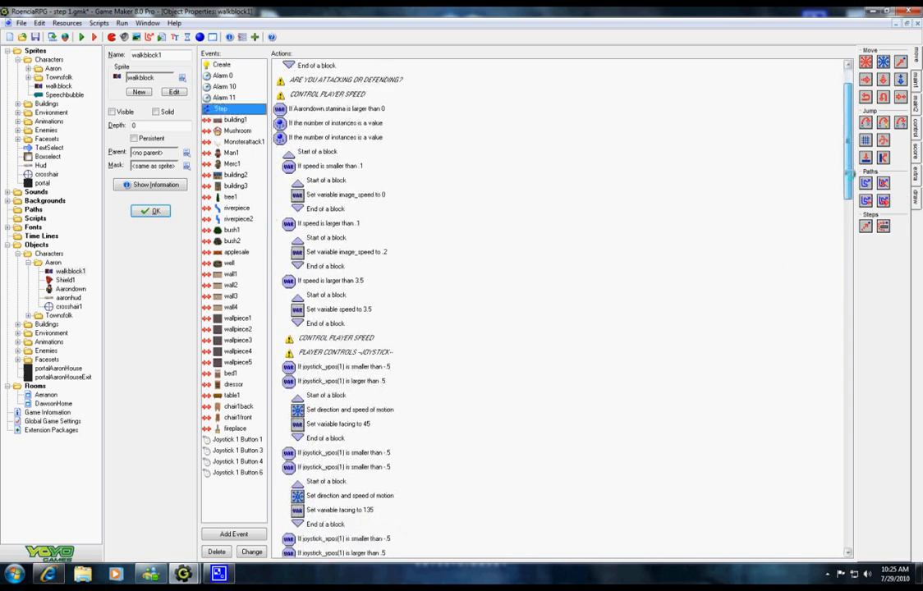
{"action": "scroll", "scroll_direction": "down", "scroll_amount": 3}
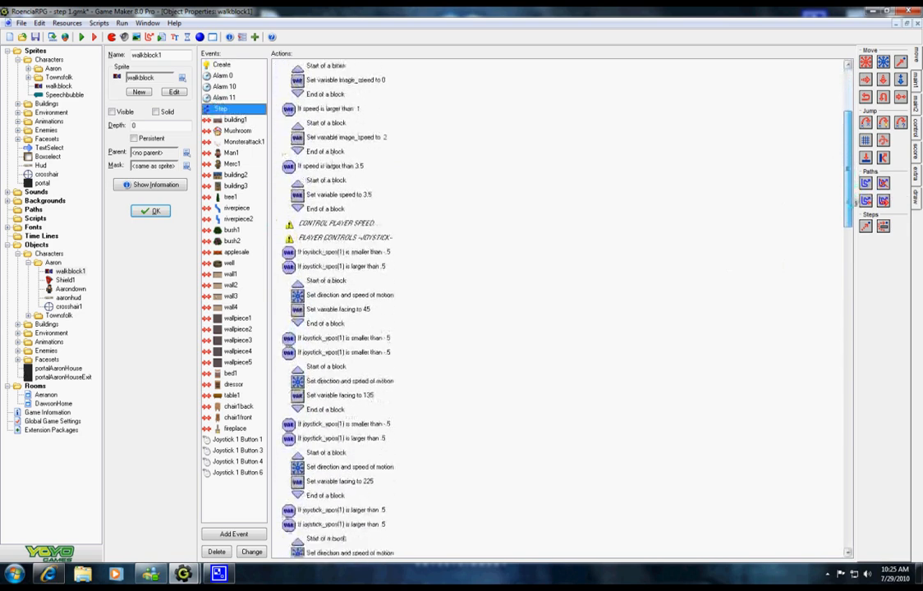
{"action": "scroll", "scroll_direction": "down", "scroll_amount": 3}
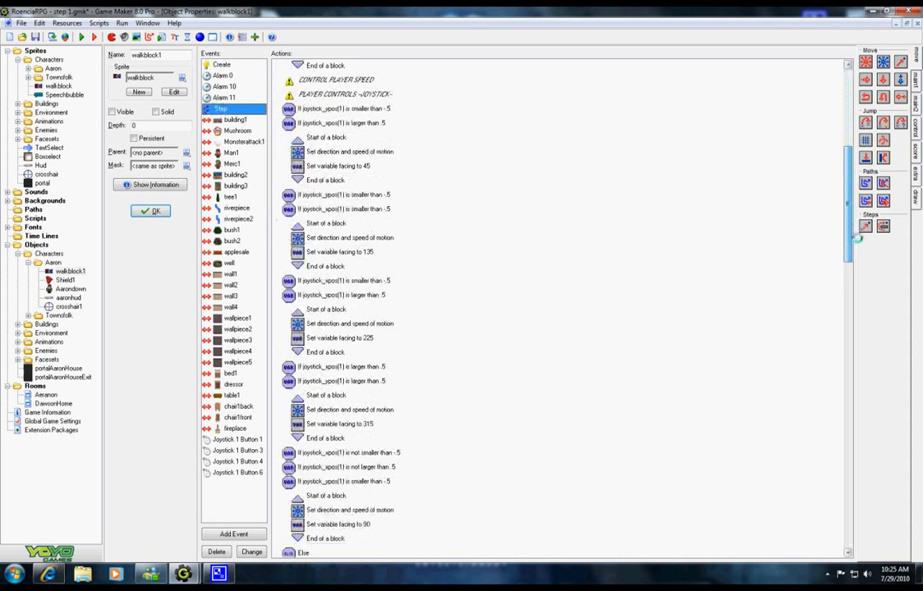
{"action": "scroll", "scroll_direction": "down", "scroll_amount": 3}
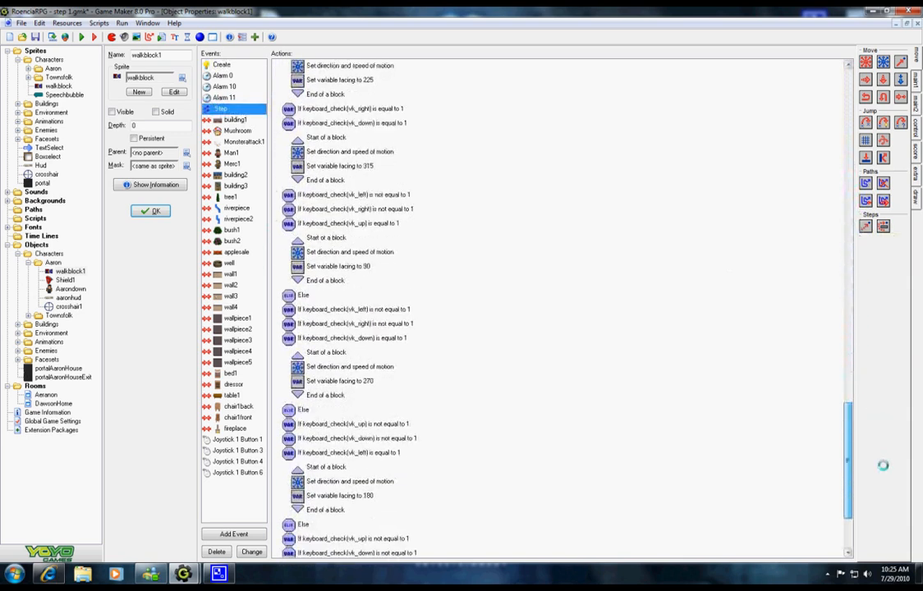
{"action": "scroll", "scroll_direction": "down", "scroll_amount": 3}
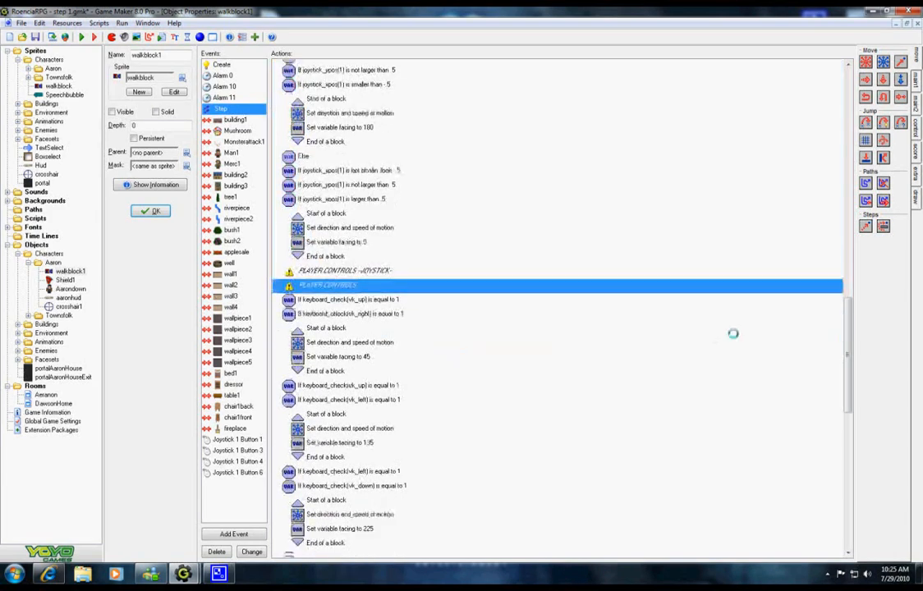
{"action": "scroll", "scroll_direction": "up", "scroll_amount": 3}
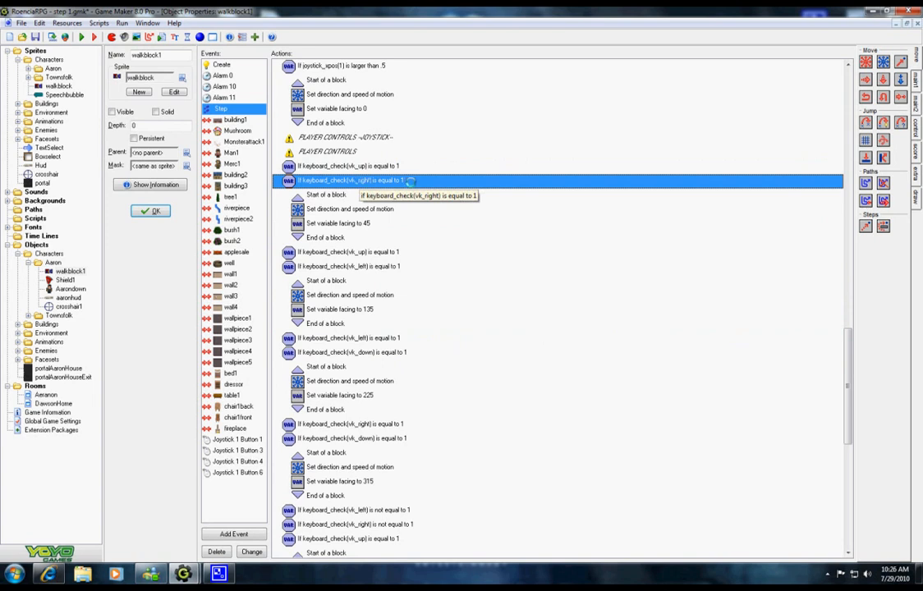
{"action": "double_click", "coordinate": [348, 209]}
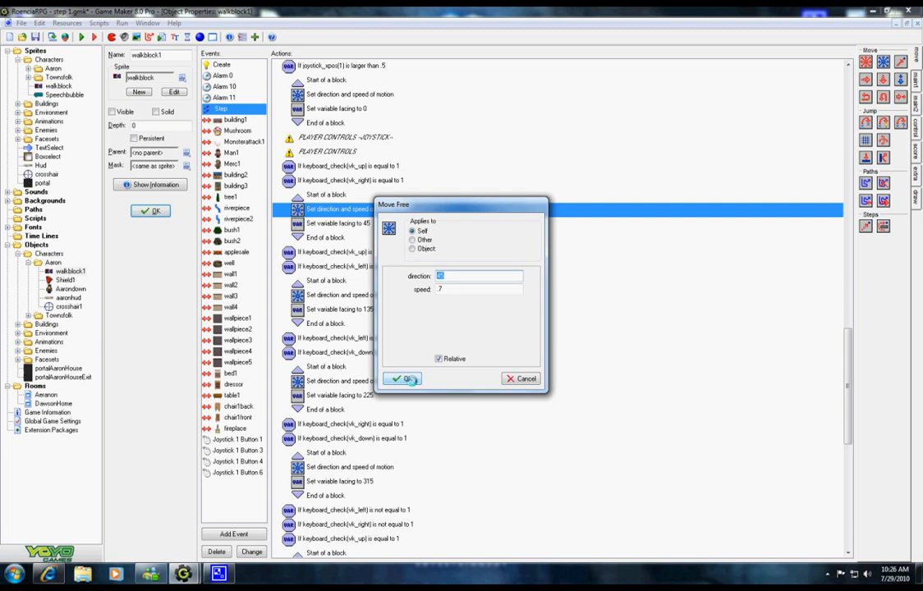
{"action": "left_click", "coordinate": [400, 378]}
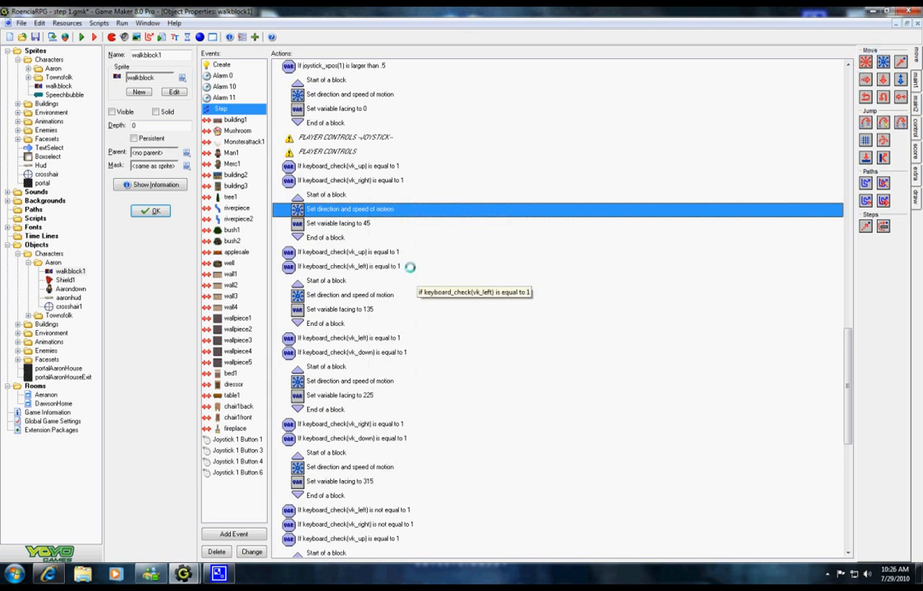
{"action": "mouse_move", "coordinate": [378, 319]}
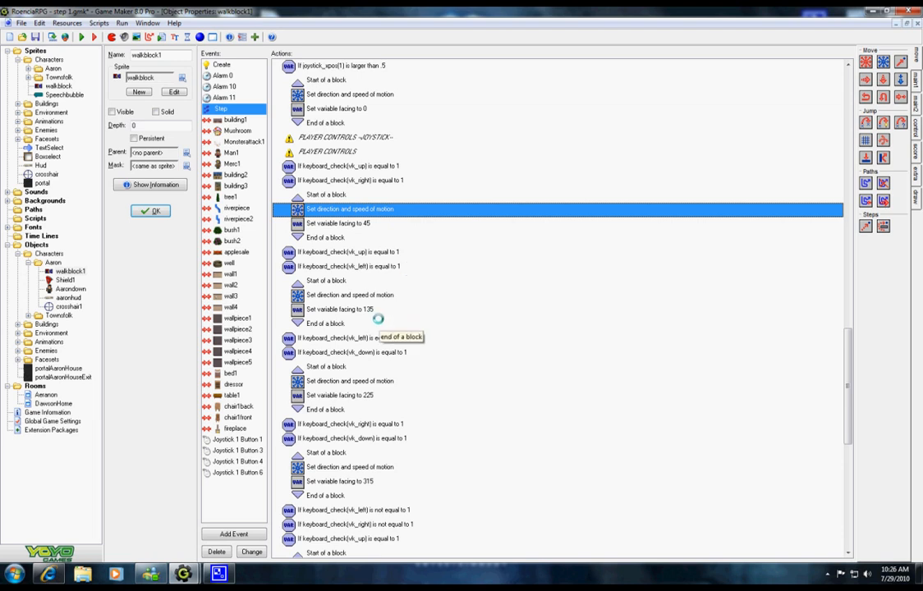
{"action": "mouse_move", "coordinate": [365, 309]}
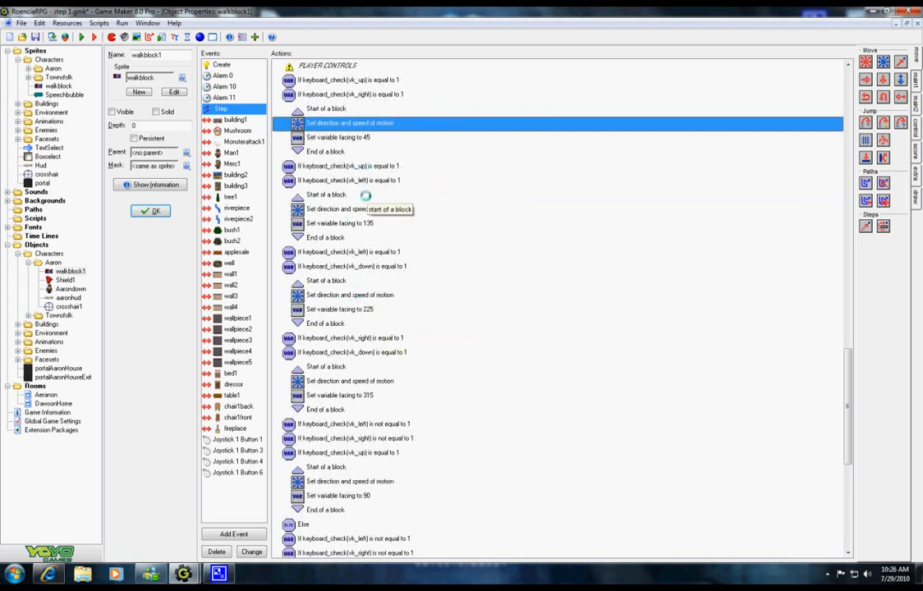
{"action": "mouse_move", "coordinate": [381, 189]}
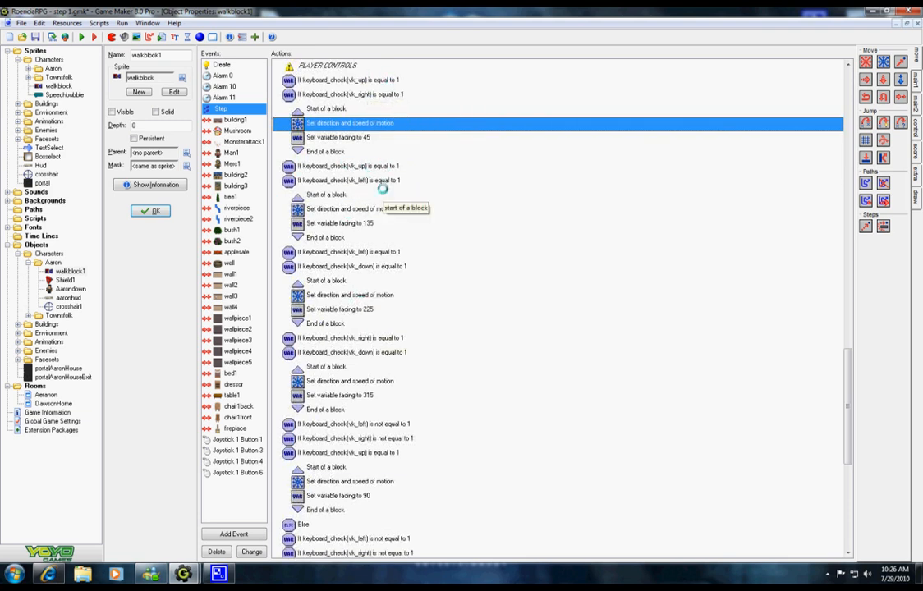
{"action": "scroll", "scroll_direction": "down", "scroll_amount": 3}
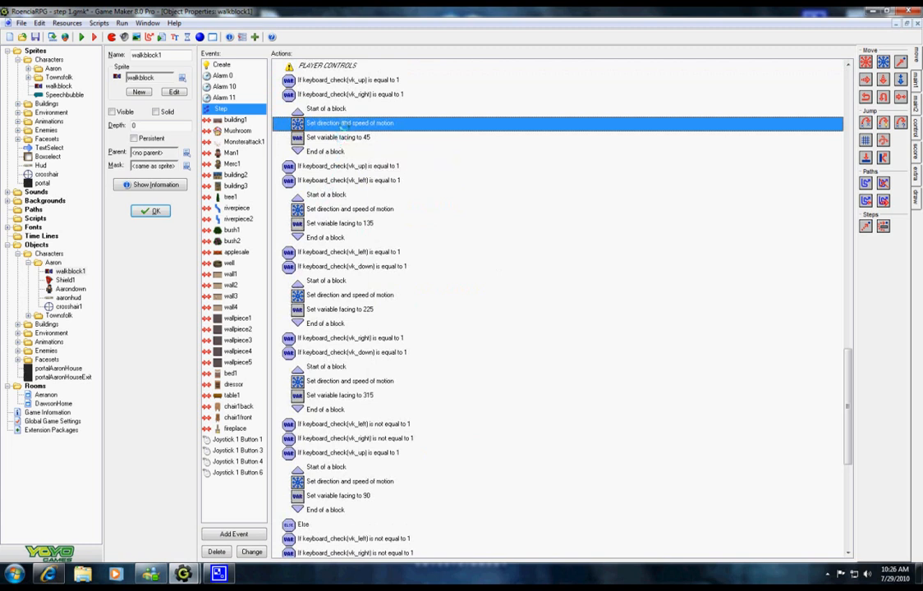
{"action": "mouse_move", "coordinate": [352, 207]}
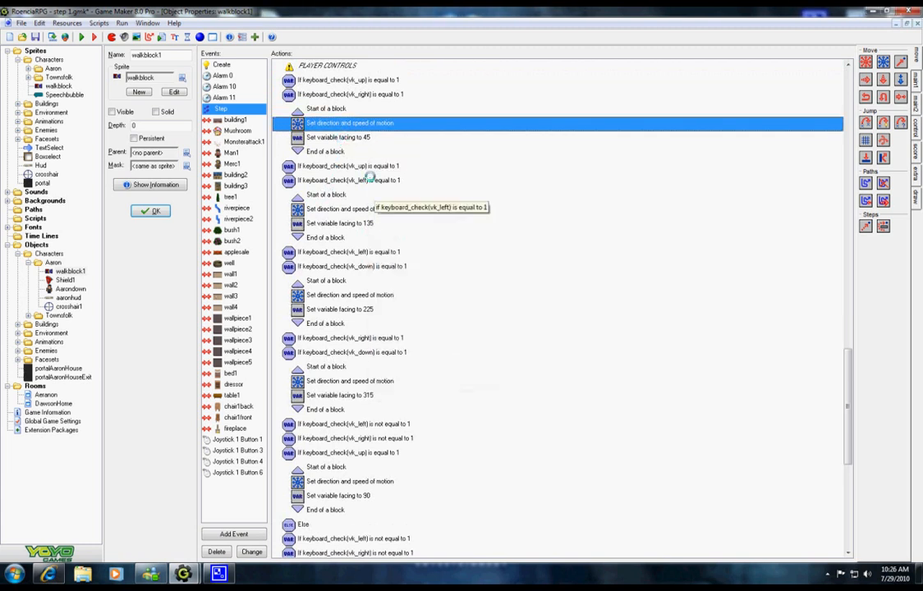
{"action": "double_click", "coordinate": [338, 138]}
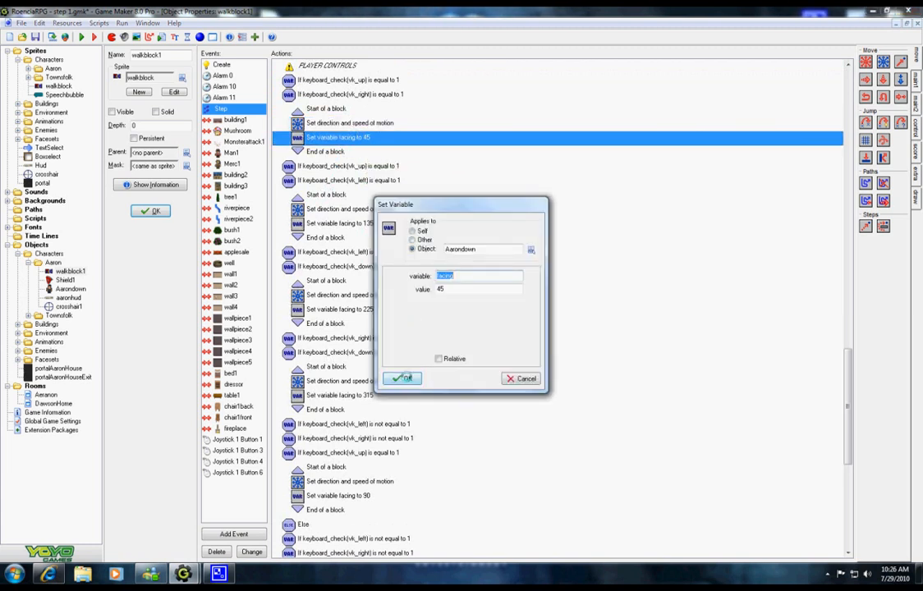
{"action": "left_click", "coordinate": [401, 378]}
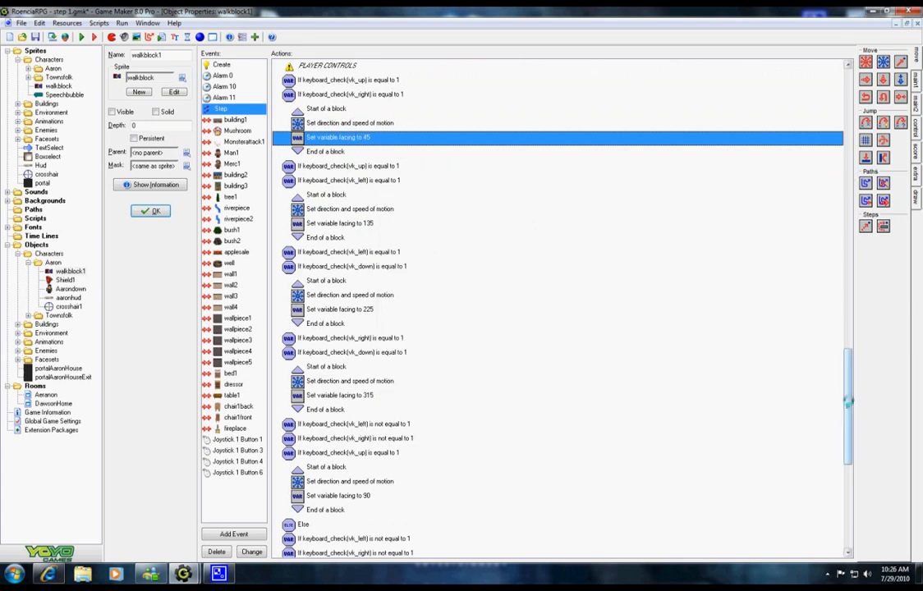
{"action": "scroll", "scroll_direction": "up", "scroll_amount": 3}
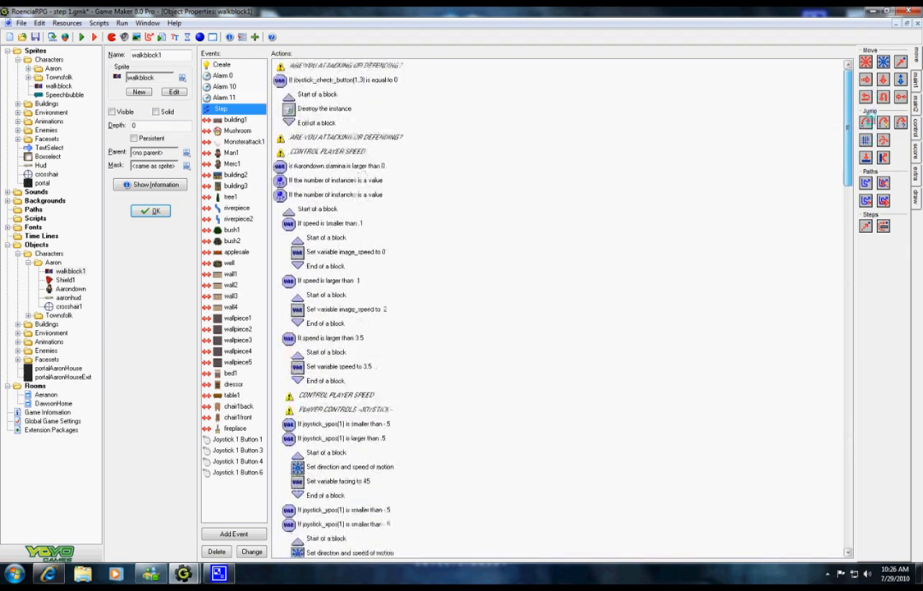
{"action": "scroll", "scroll_direction": "down", "scroll_amount": 3}
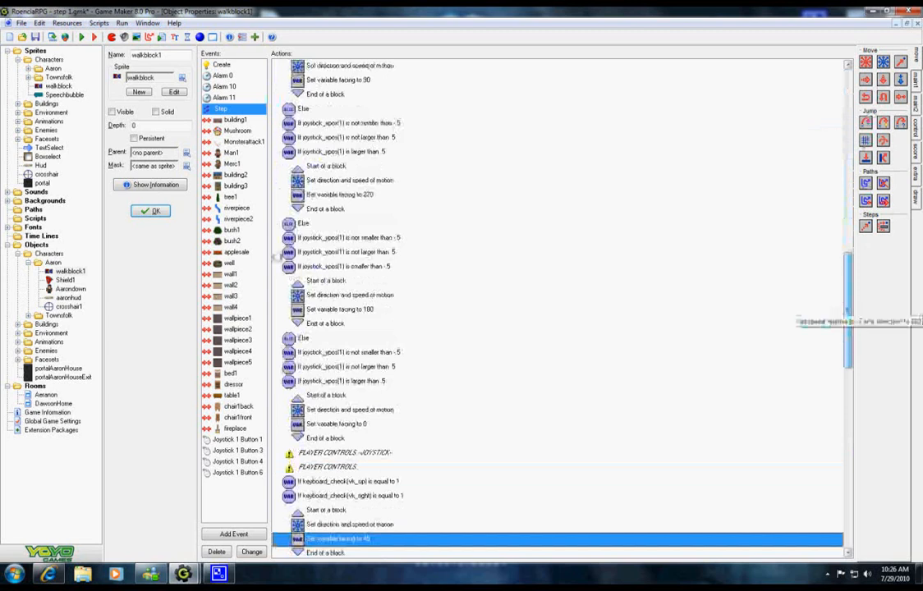
{"action": "double_click", "coordinate": [338, 538]}
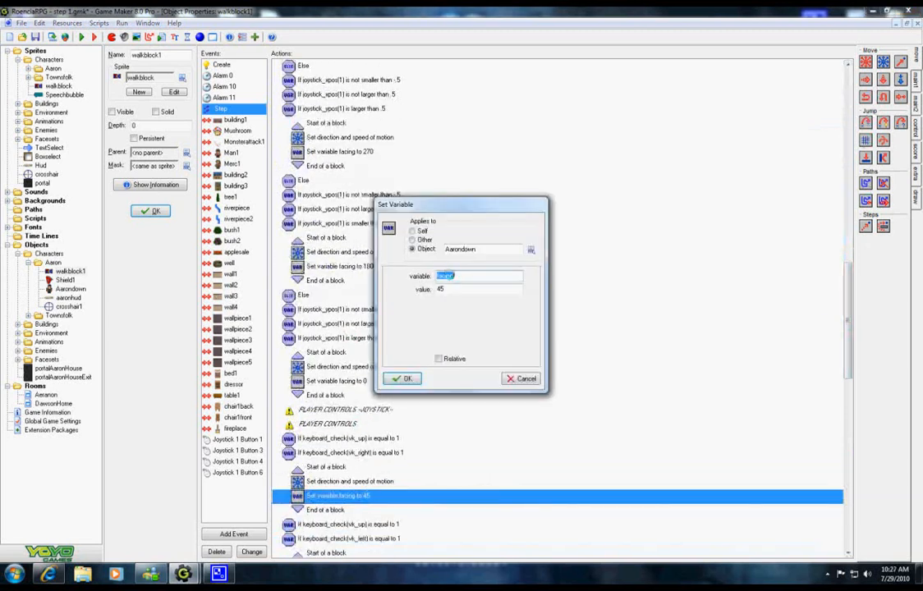
{"action": "left_click", "coordinate": [404, 378]}
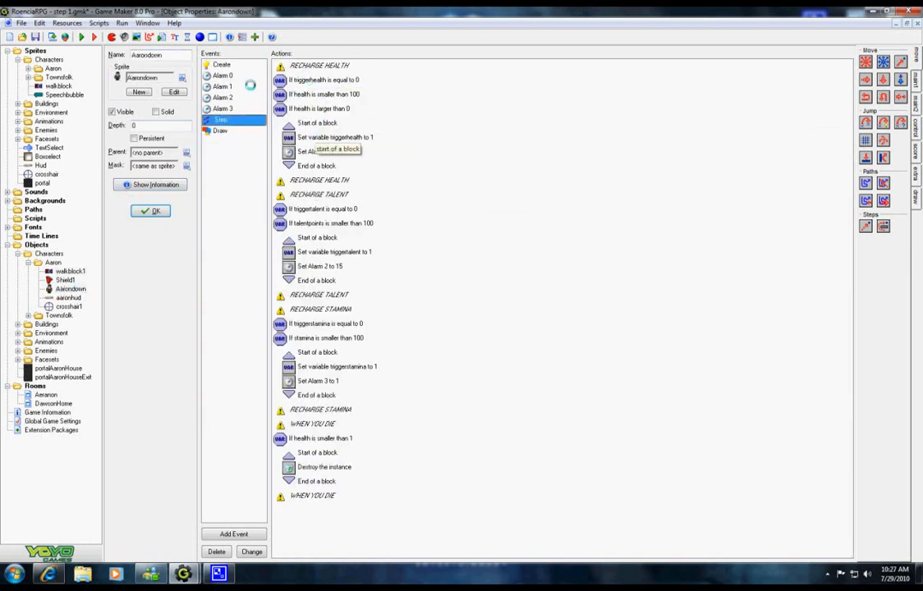
Step: View Aaronsdown's Step and Draw event actions, then return to walkblock1's actions
{"action": "left_click", "coordinate": [224, 76]}
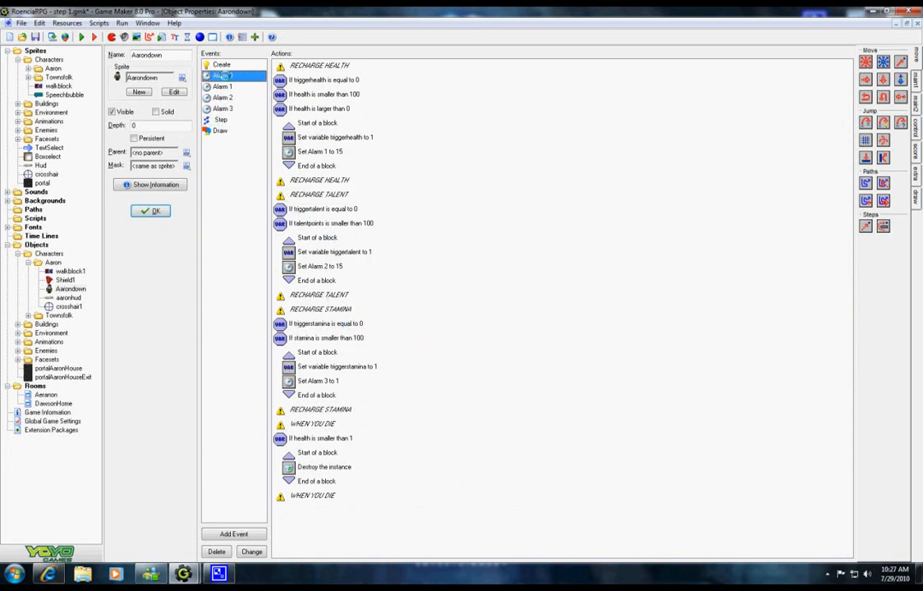
{"action": "left_click", "coordinate": [220, 131]}
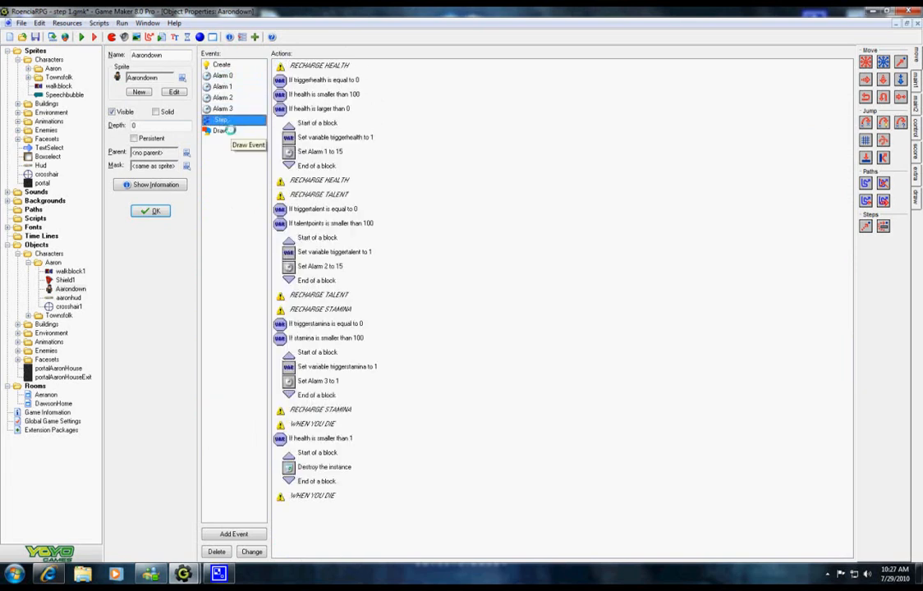
{"action": "left_click", "coordinate": [220, 131]}
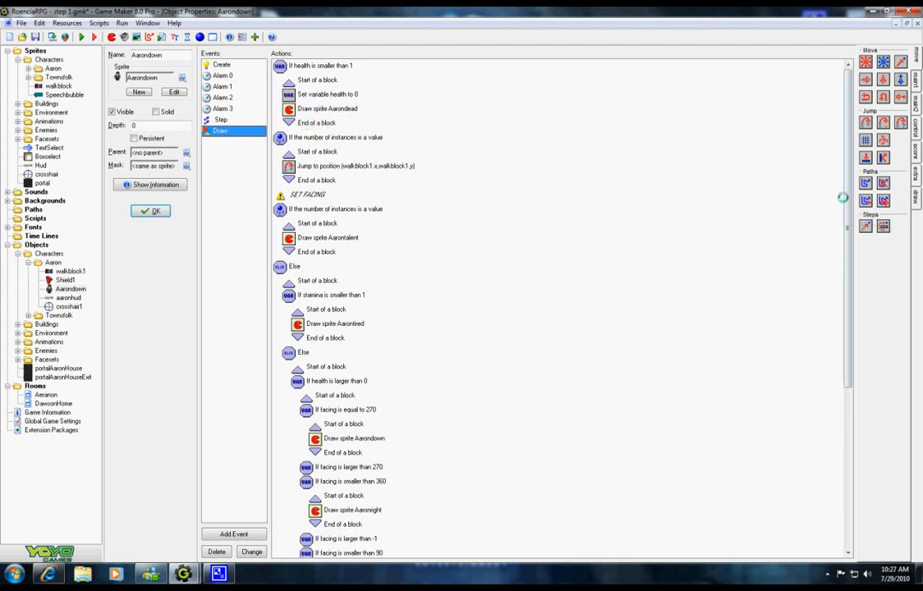
{"action": "left_click", "coordinate": [220, 65]}
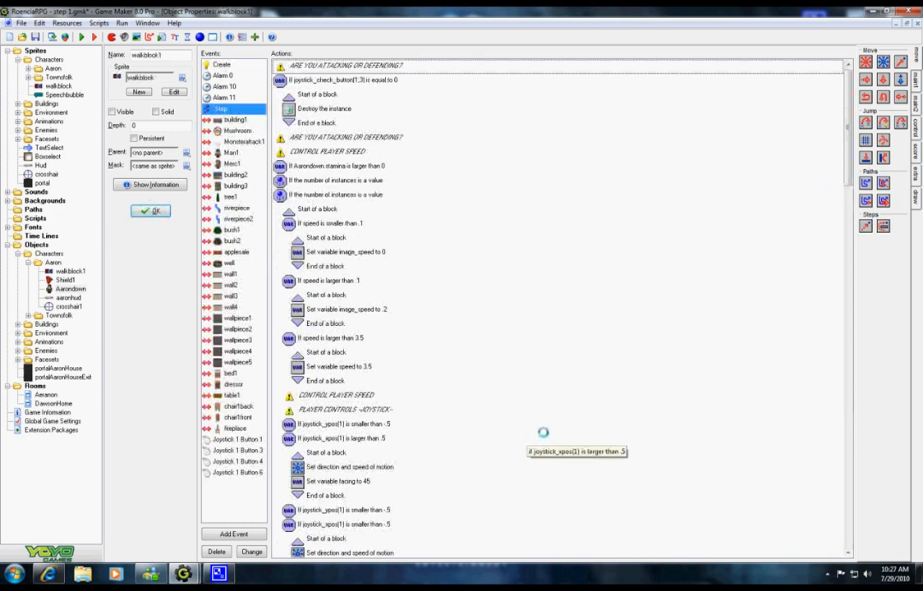
Step: Scroll walkblock1's Step event down to the movement blocks setting facing 90, 270, 180, 0
{"action": "scroll", "scroll_direction": "down", "scroll_amount": 3}
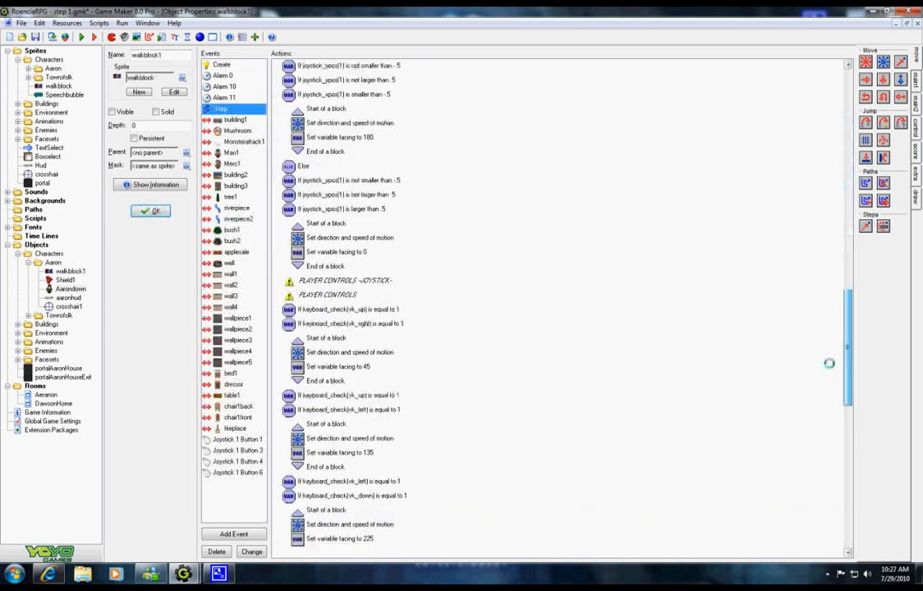
{"action": "scroll", "scroll_direction": "down", "scroll_amount": 3}
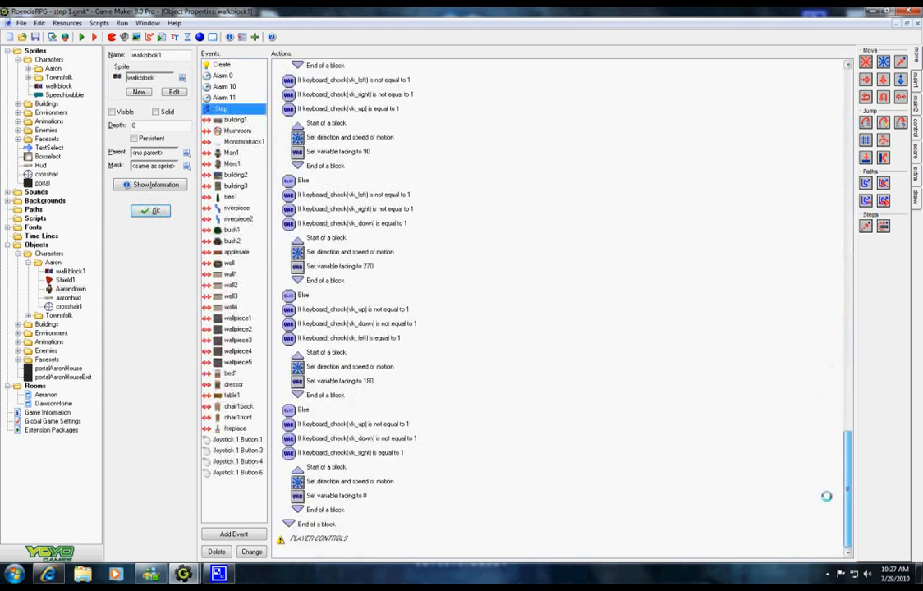